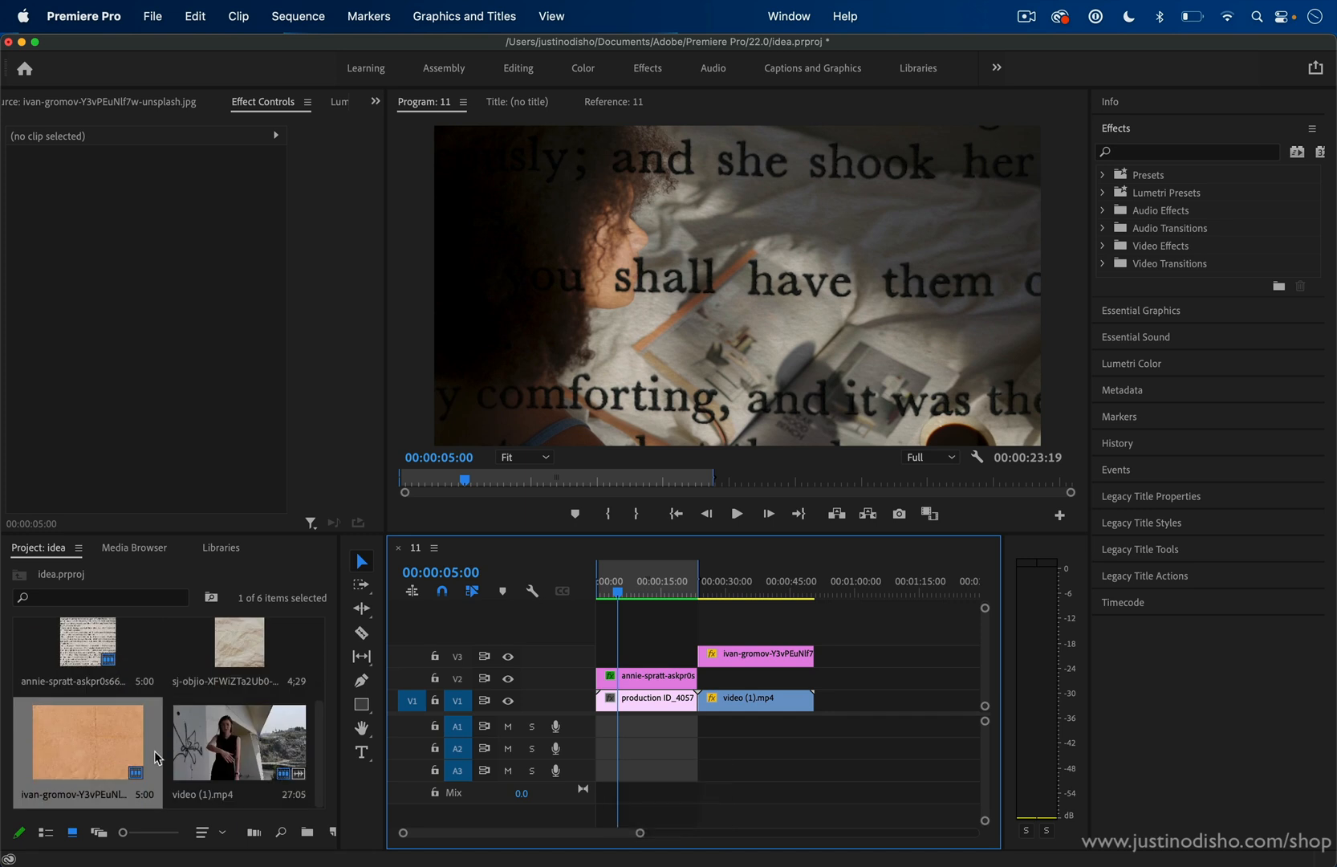
{"action": "mouse_move", "coordinate": [118, 760]}
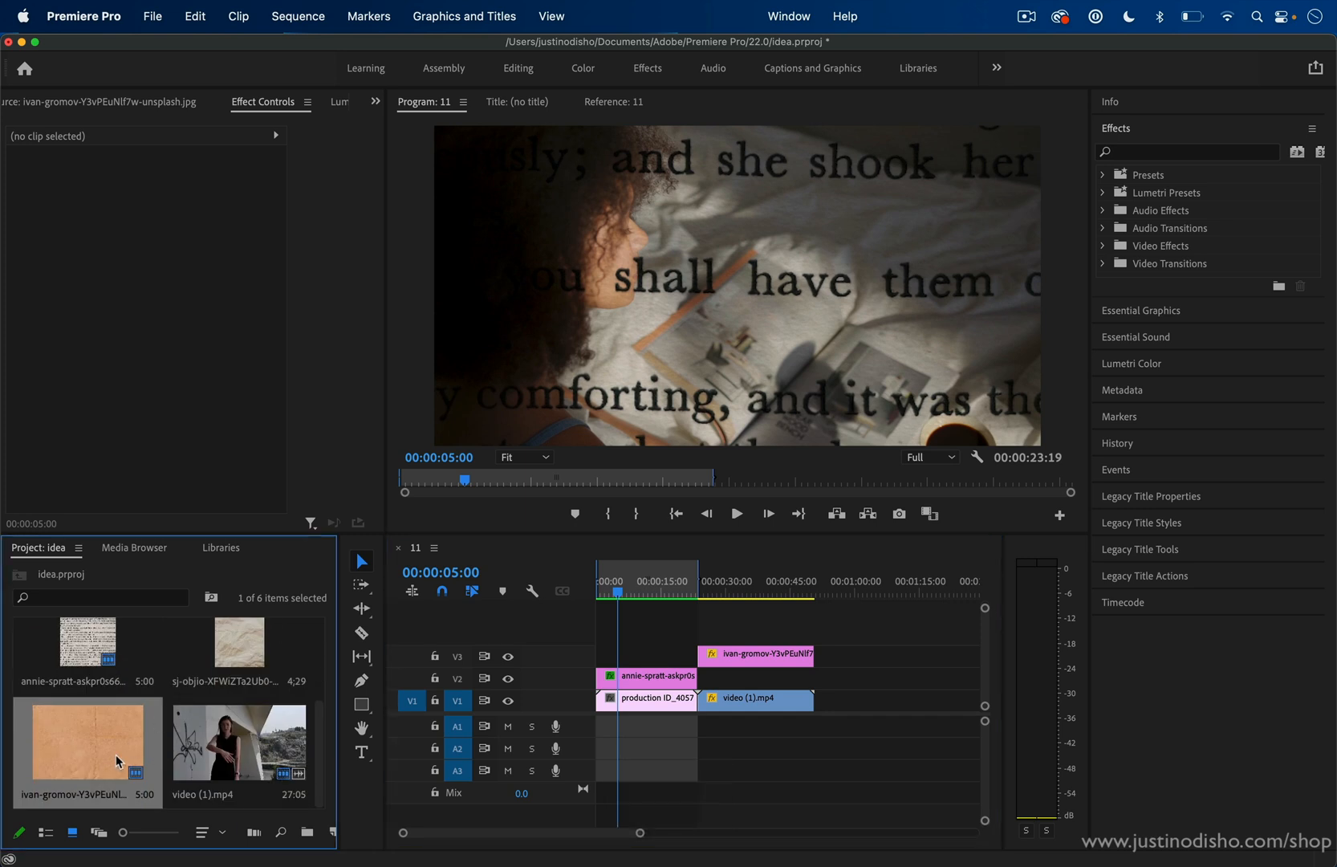
- Open the annie-spratt book-page text image in the Source Monitor for preview
{"action": "double_click", "coordinate": [86, 740]}
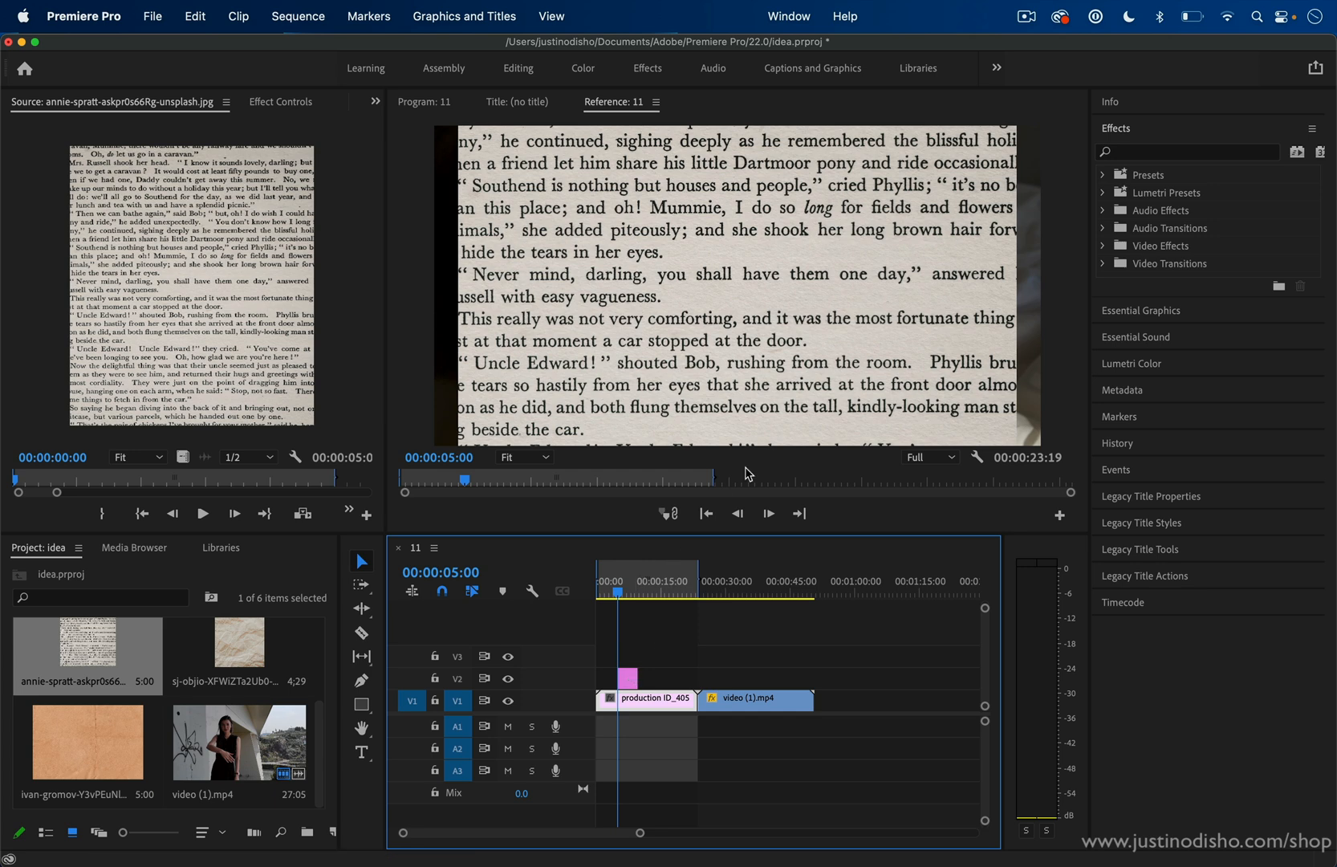
{"action": "mouse_move", "coordinate": [623, 702]}
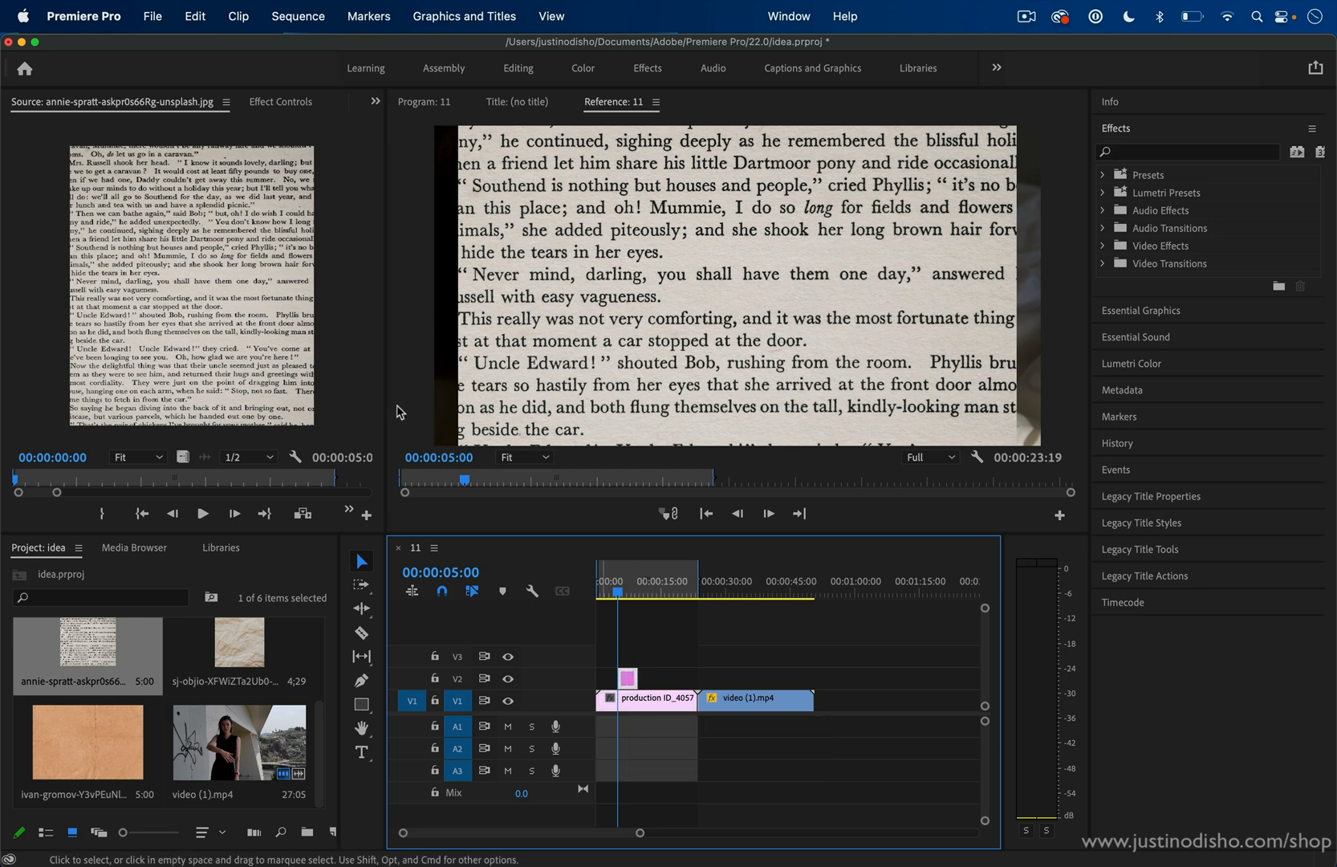
- Select the annie-spratt book-page overlay clip on V2 for editing
{"action": "left_click", "coordinate": [279, 101]}
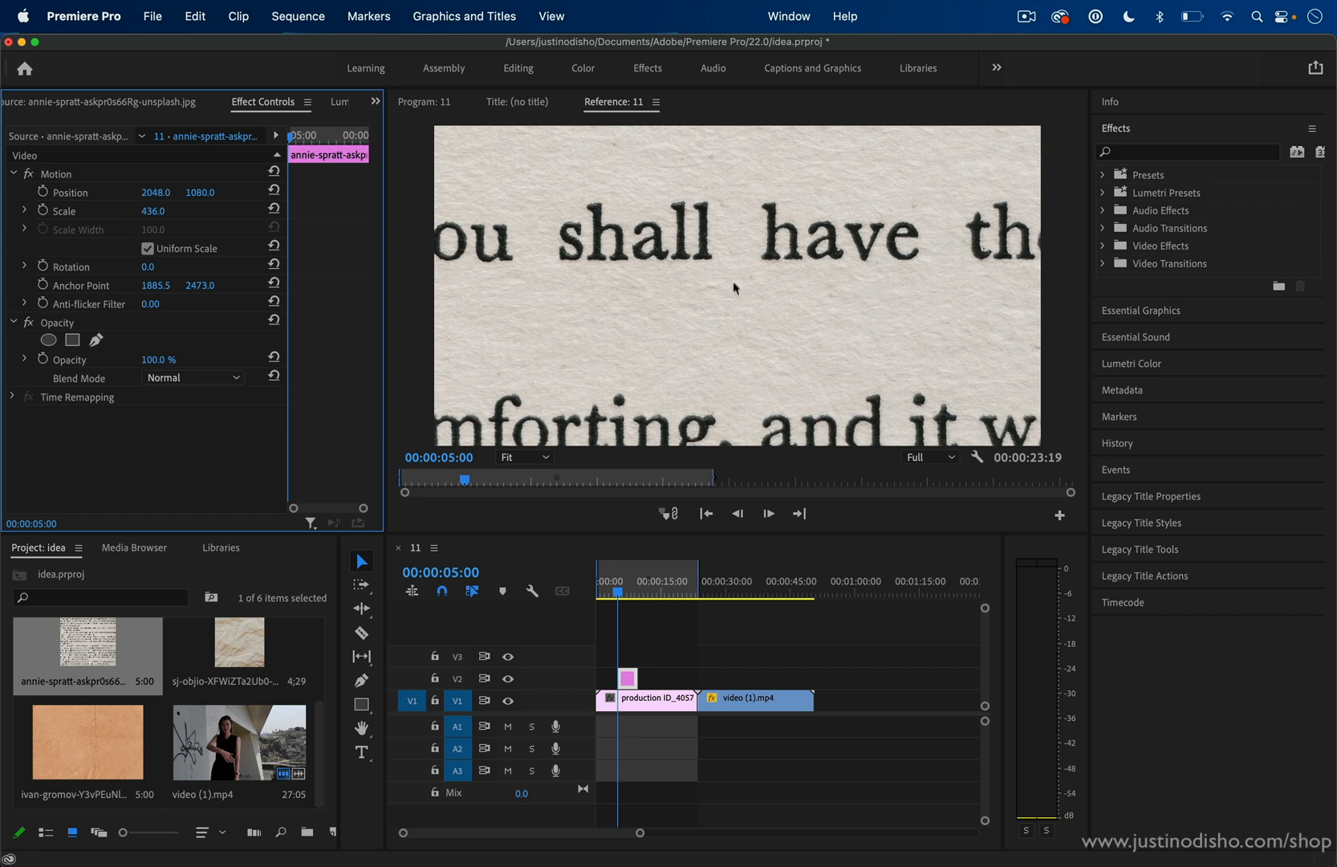
{"action": "mouse_move", "coordinate": [335, 201]}
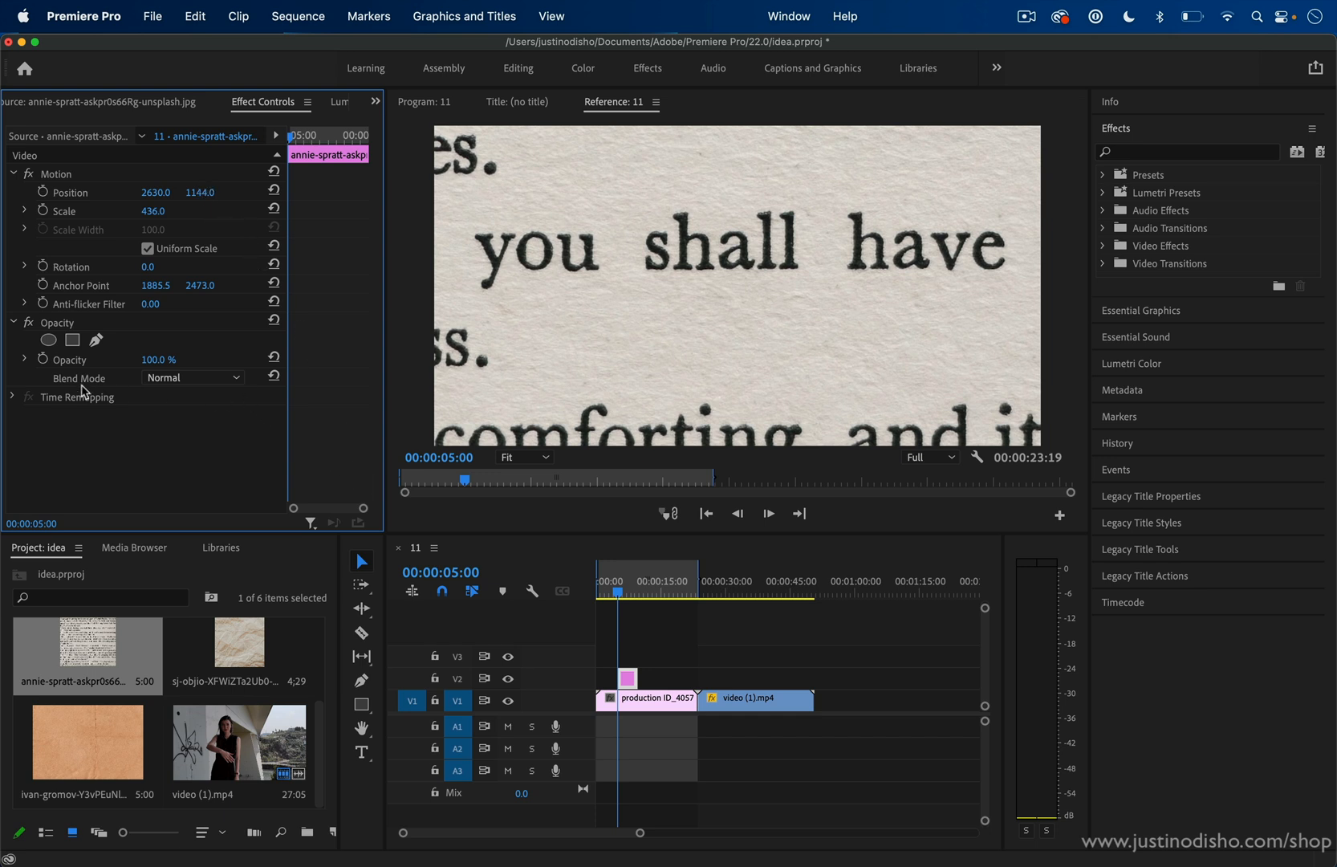
{"action": "mouse_move", "coordinate": [203, 401]}
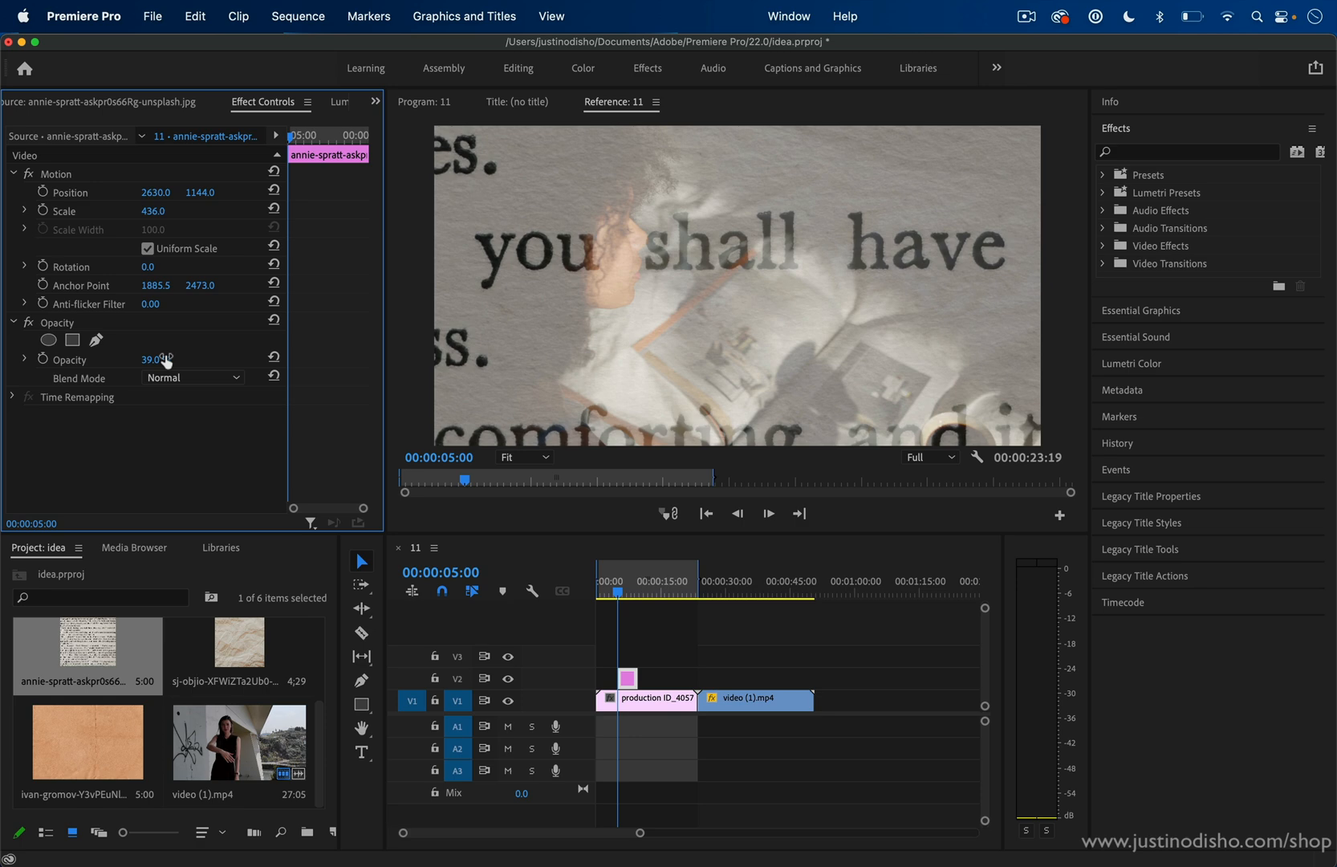
- Set the book-page layer's Opacity blend mode to Multiply
{"action": "left_click", "coordinate": [192, 378]}
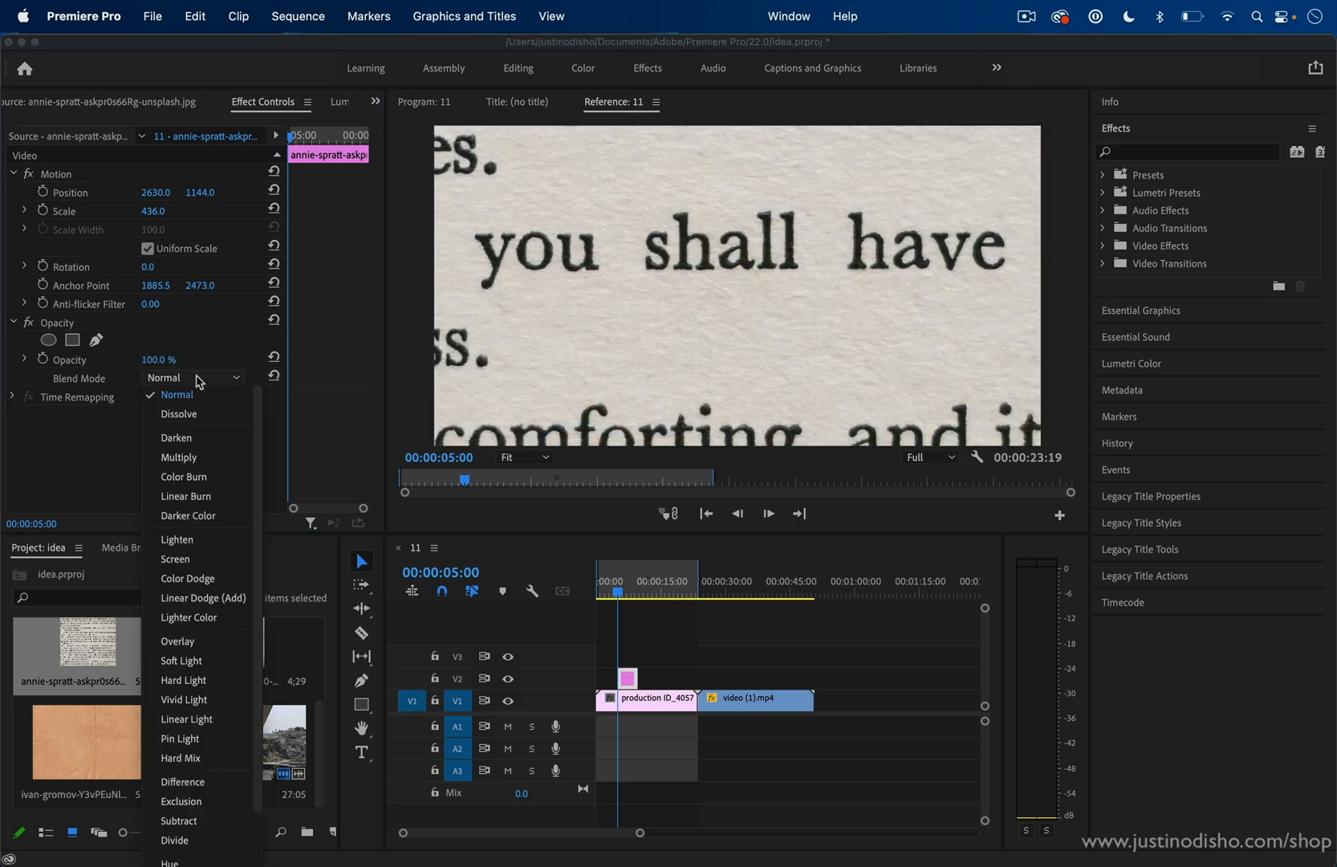
{"action": "mouse_move", "coordinate": [179, 457]}
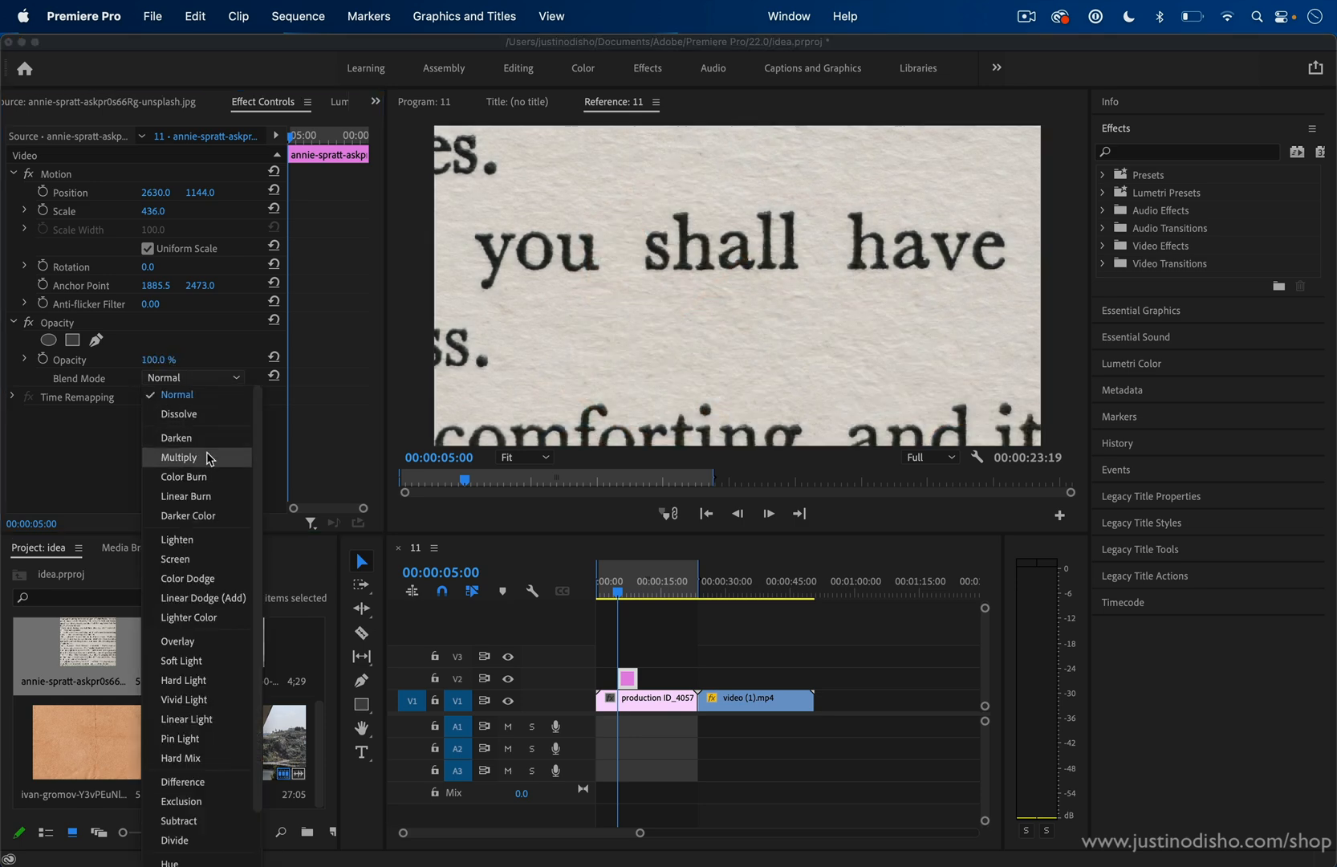
{"action": "left_click", "coordinate": [178, 457]}
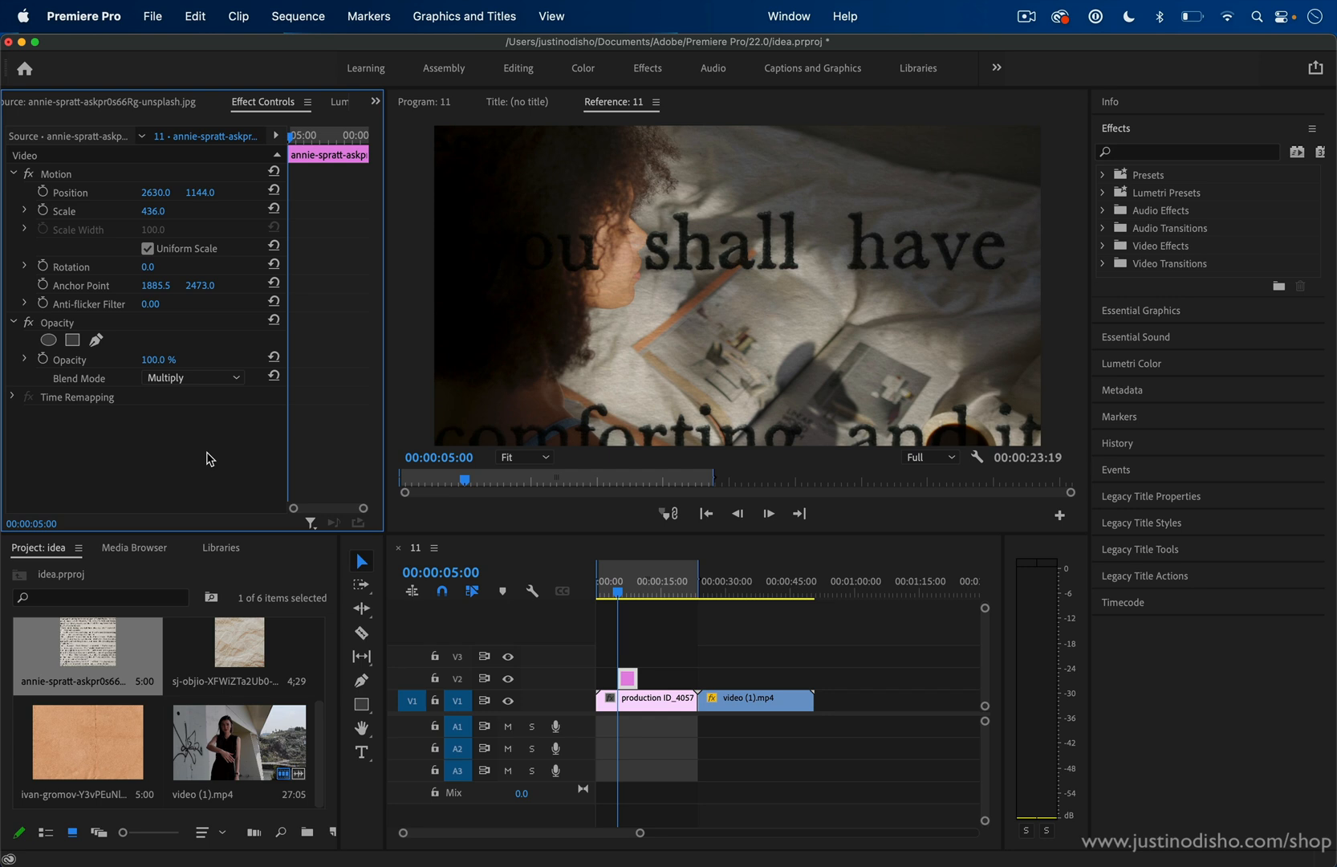
{"action": "mouse_move", "coordinate": [695, 164]}
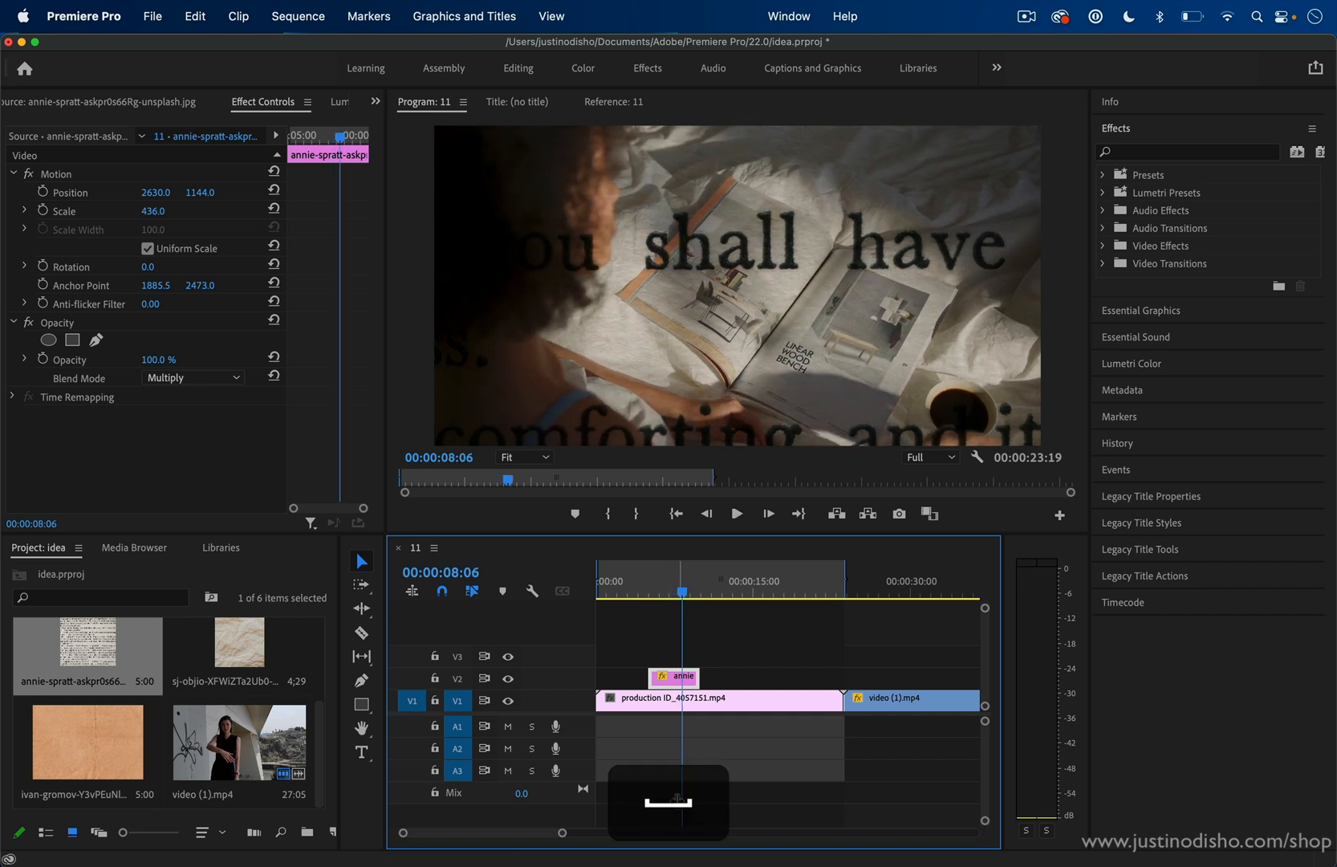
{"action": "mouse_move", "coordinate": [698, 677]}
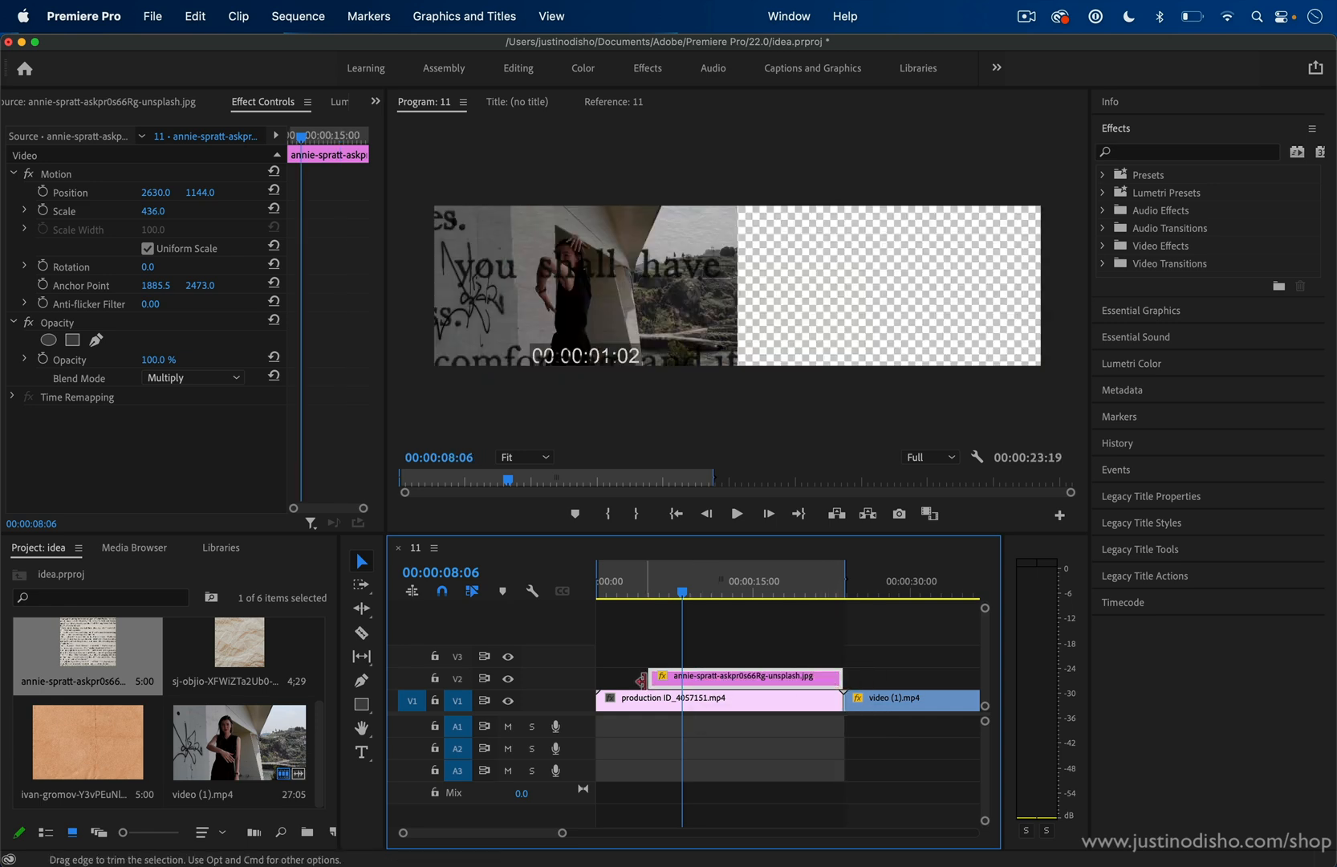
- Deselect the book-page overlay after stretching it across production ID_4057151.mp4
{"action": "left_click", "coordinate": [719, 621]}
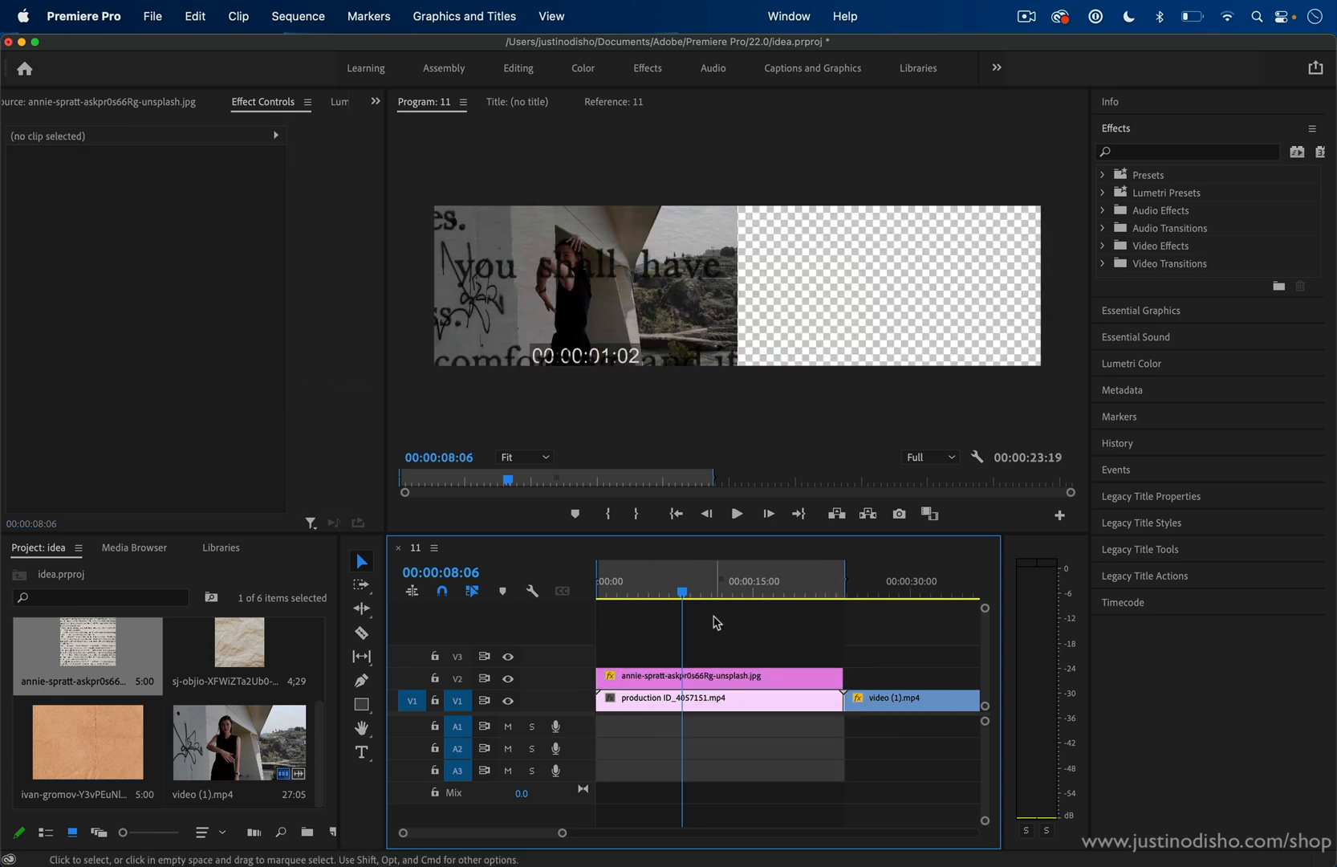
{"action": "left_click", "coordinate": [716, 677]}
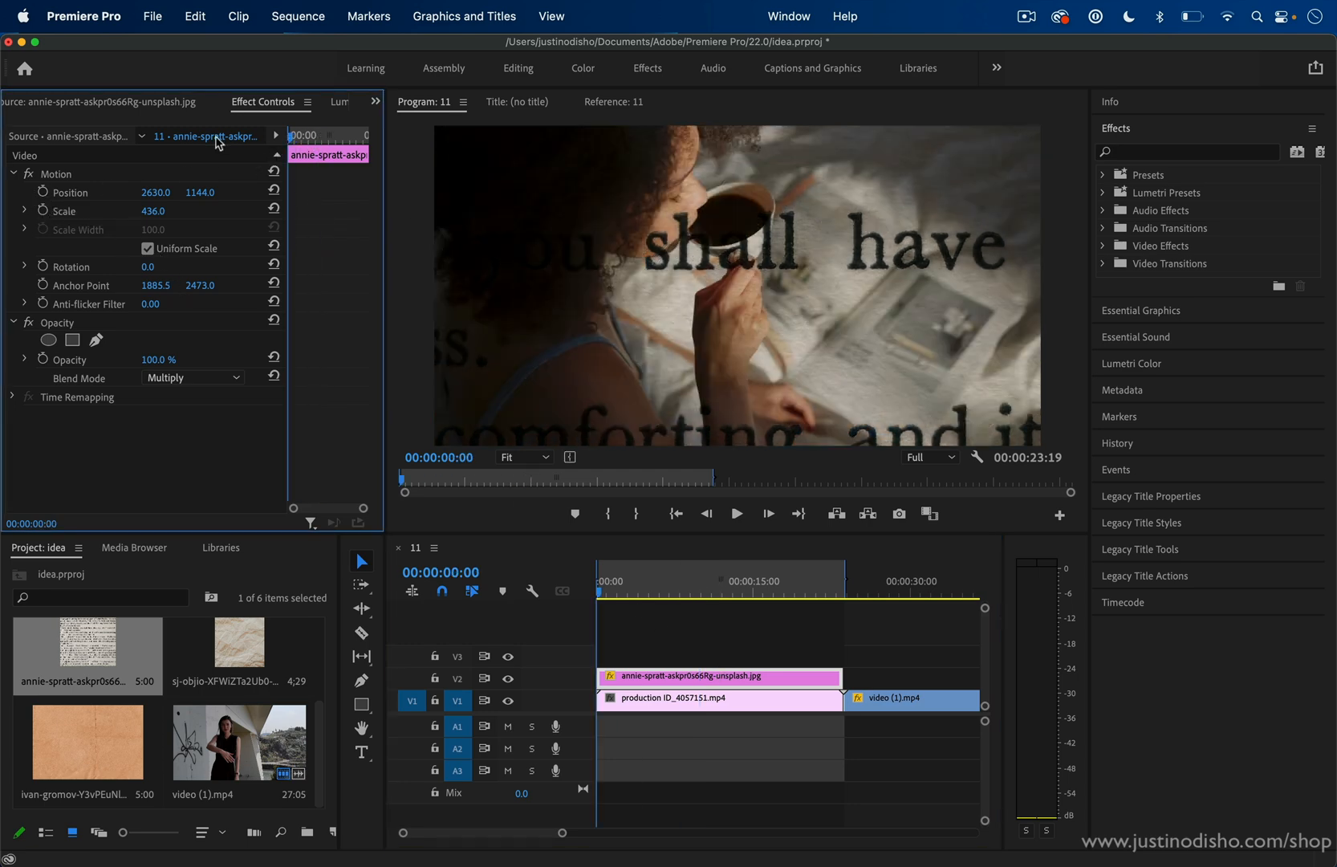
- Keyframe the book-text Position so it slides sideways by the clip's end
{"action": "left_click", "coordinate": [41, 192]}
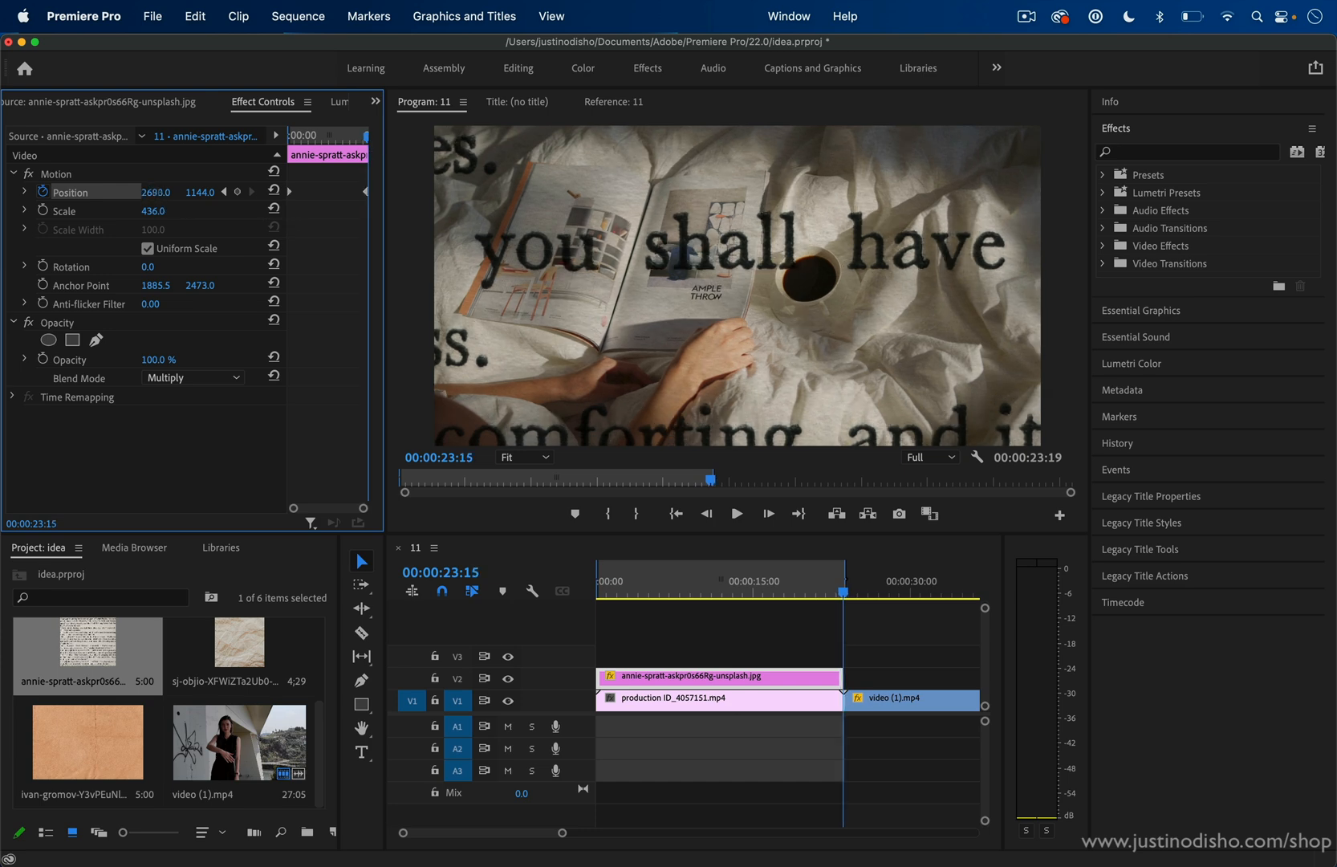
{"action": "left_click_drag", "start_coordinate": [158, 191], "coordinate": [158, 191]}
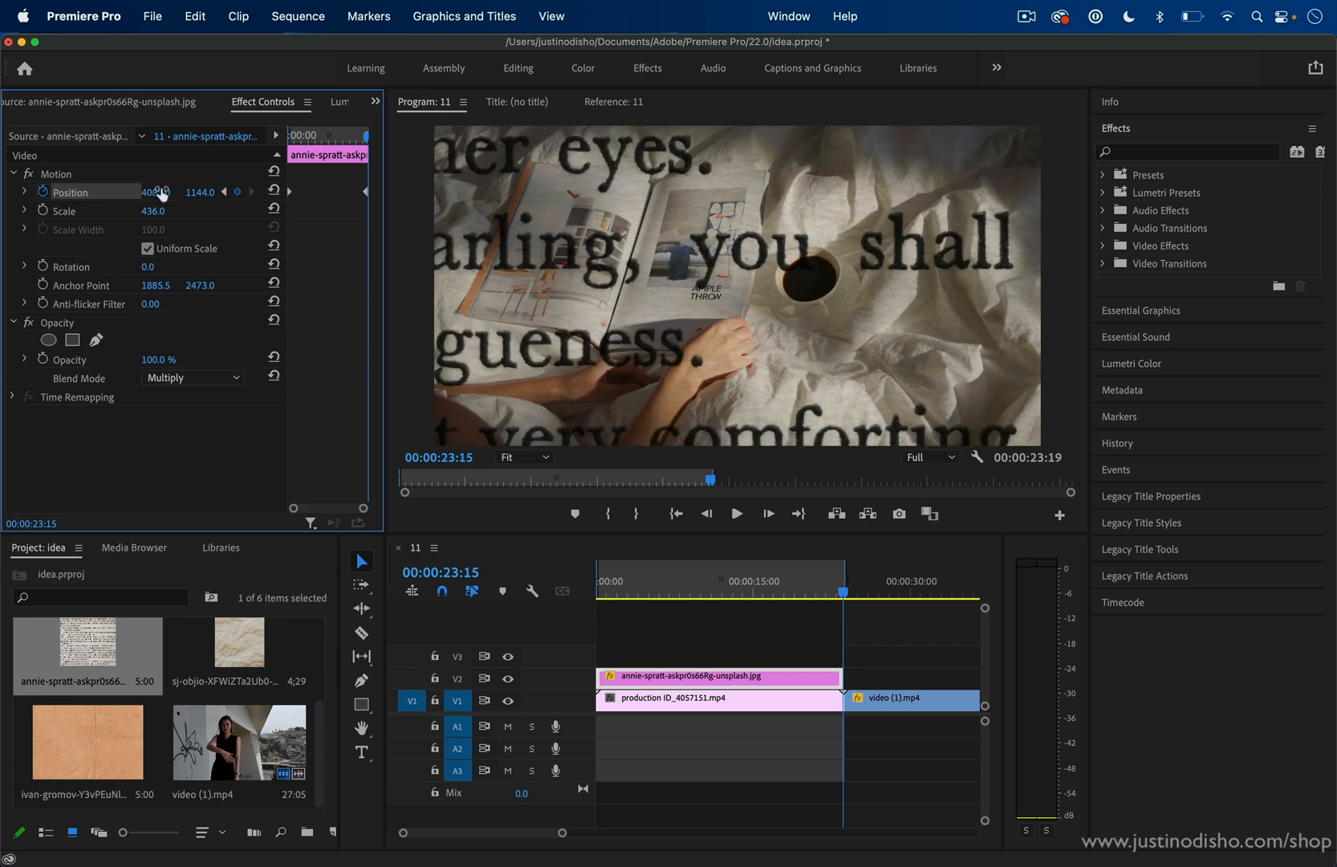
{"action": "left_click_drag", "start_coordinate": [156, 191], "coordinate": [212, 191]}
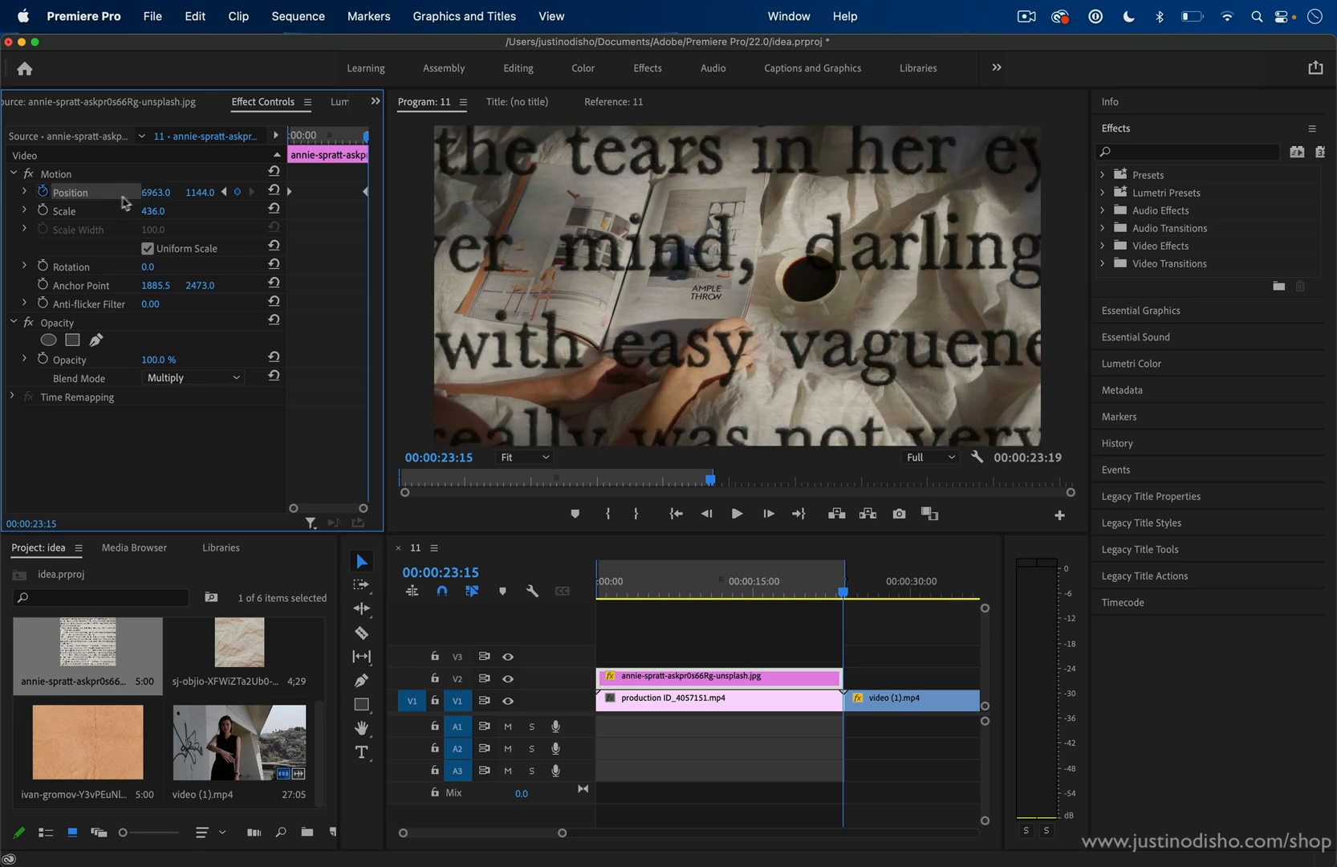
{"action": "left_click_drag", "start_coordinate": [156, 191], "coordinate": [170, 191]}
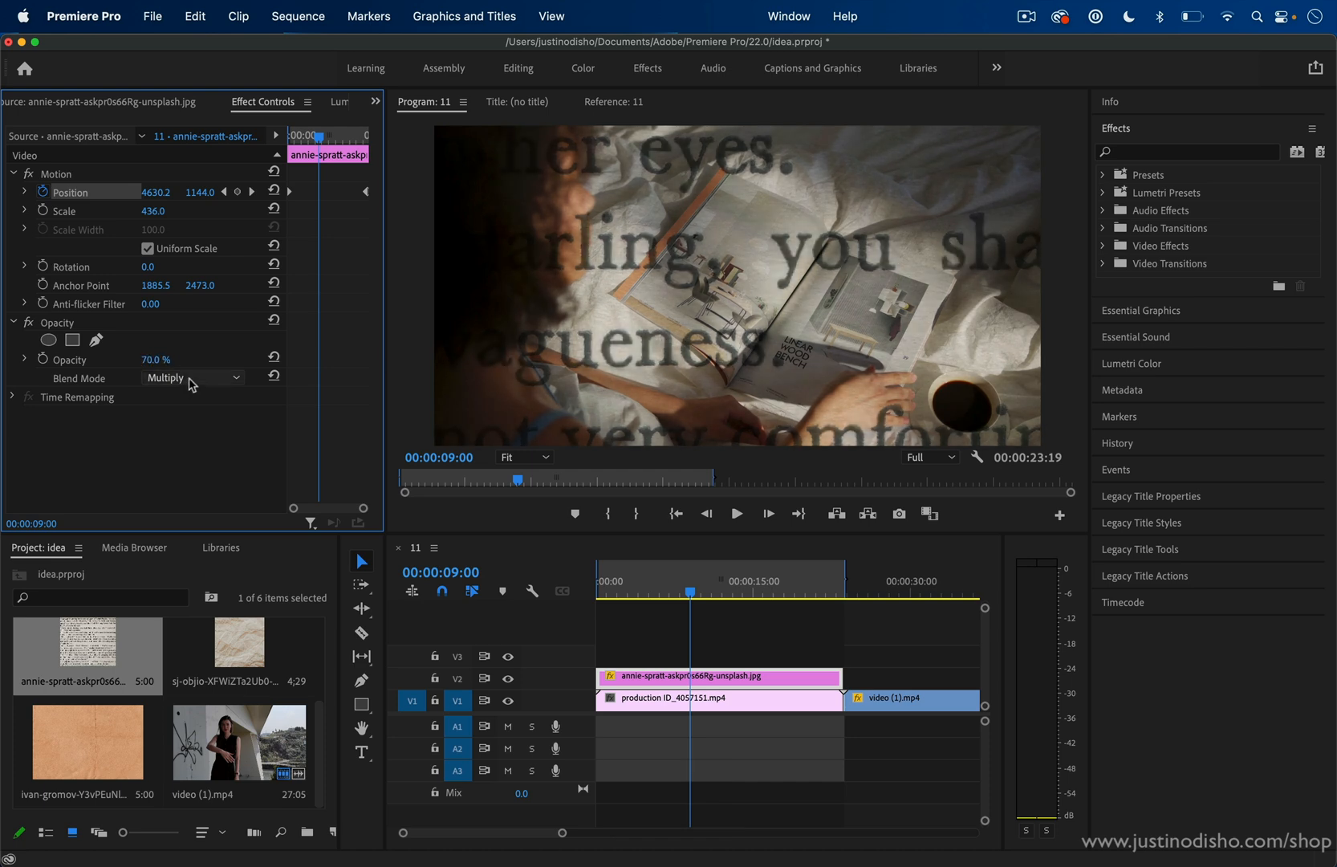
- Try Screen, then switch the text layer to Overlay blending and stop playback
{"action": "left_click", "coordinate": [192, 378]}
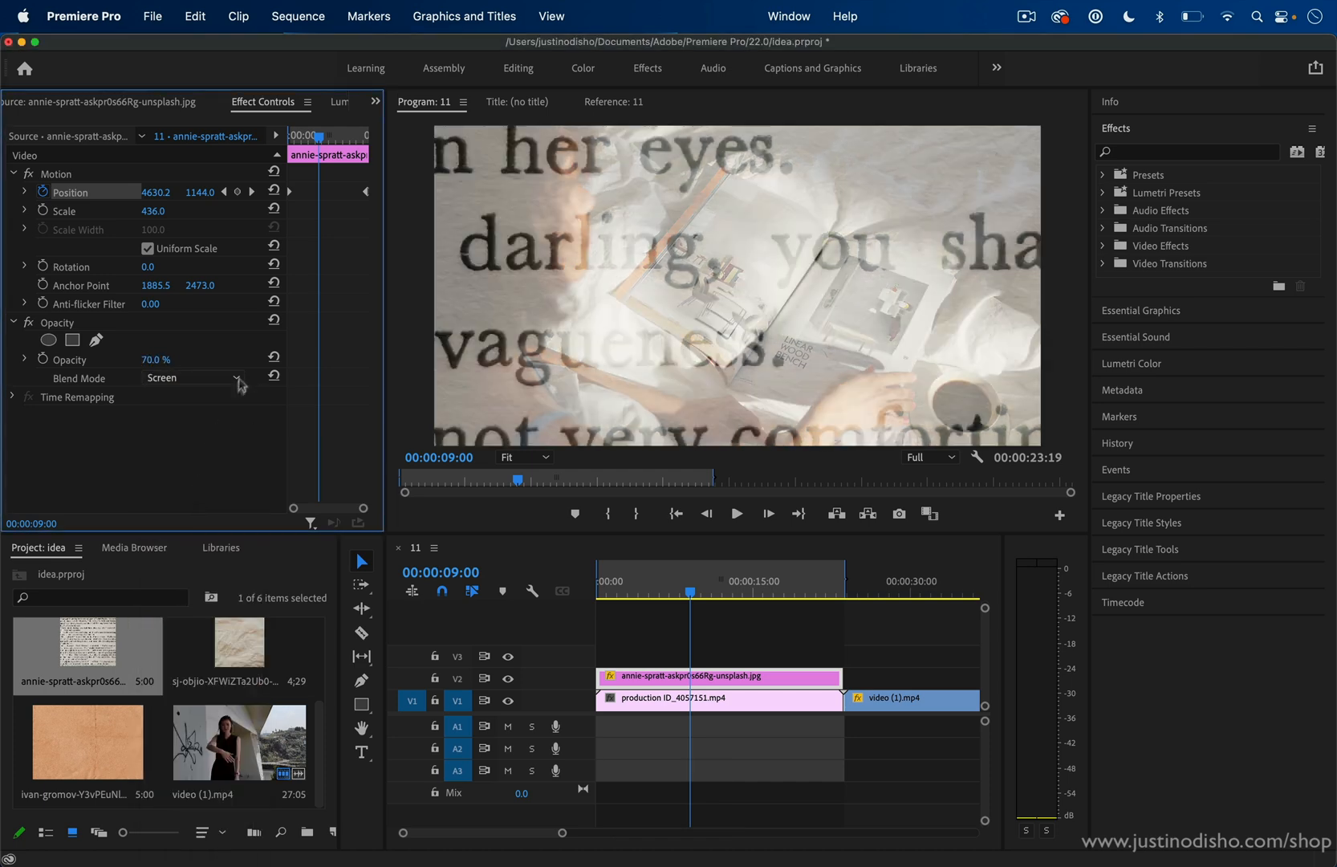
{"action": "left_click", "coordinate": [192, 378]}
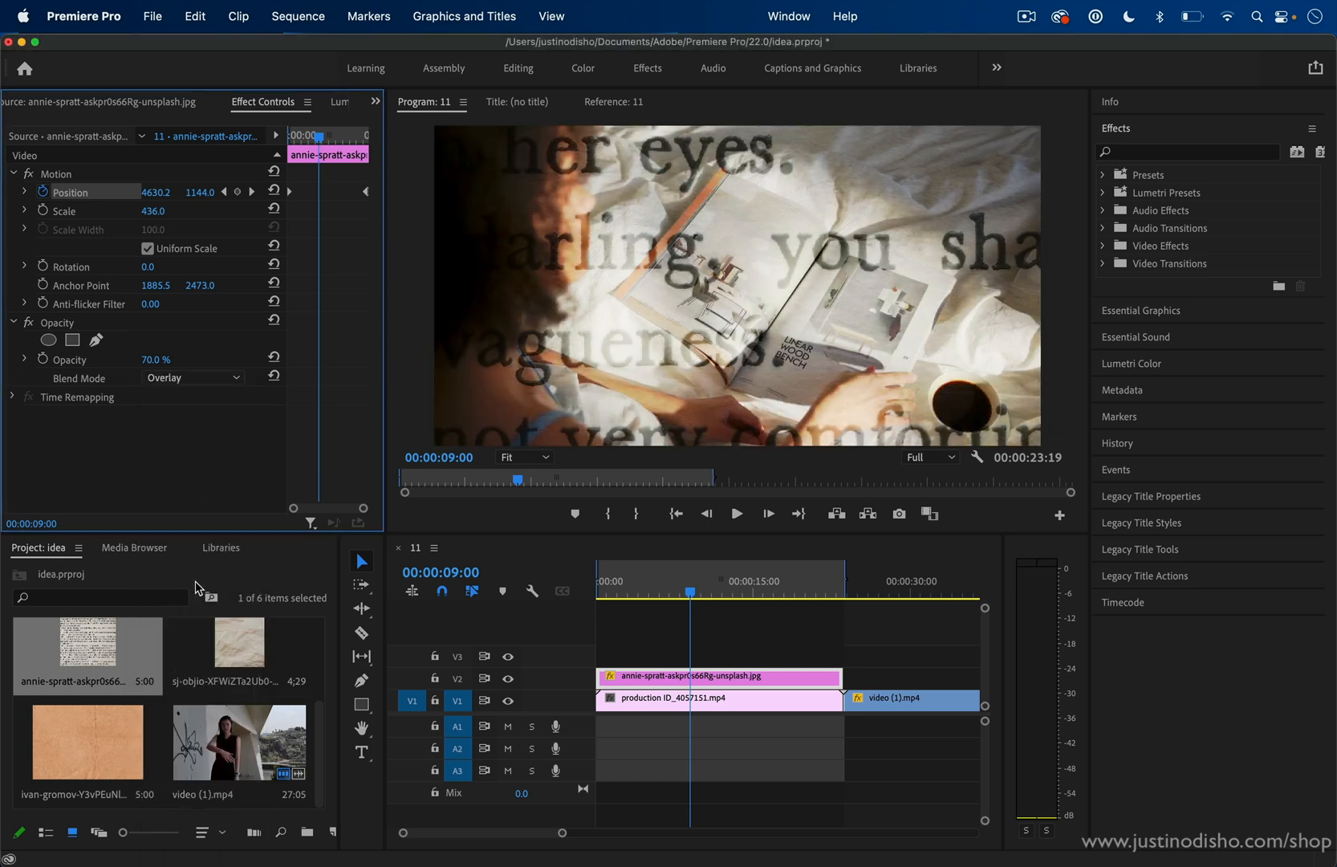
{"action": "mouse_move", "coordinate": [198, 588]}
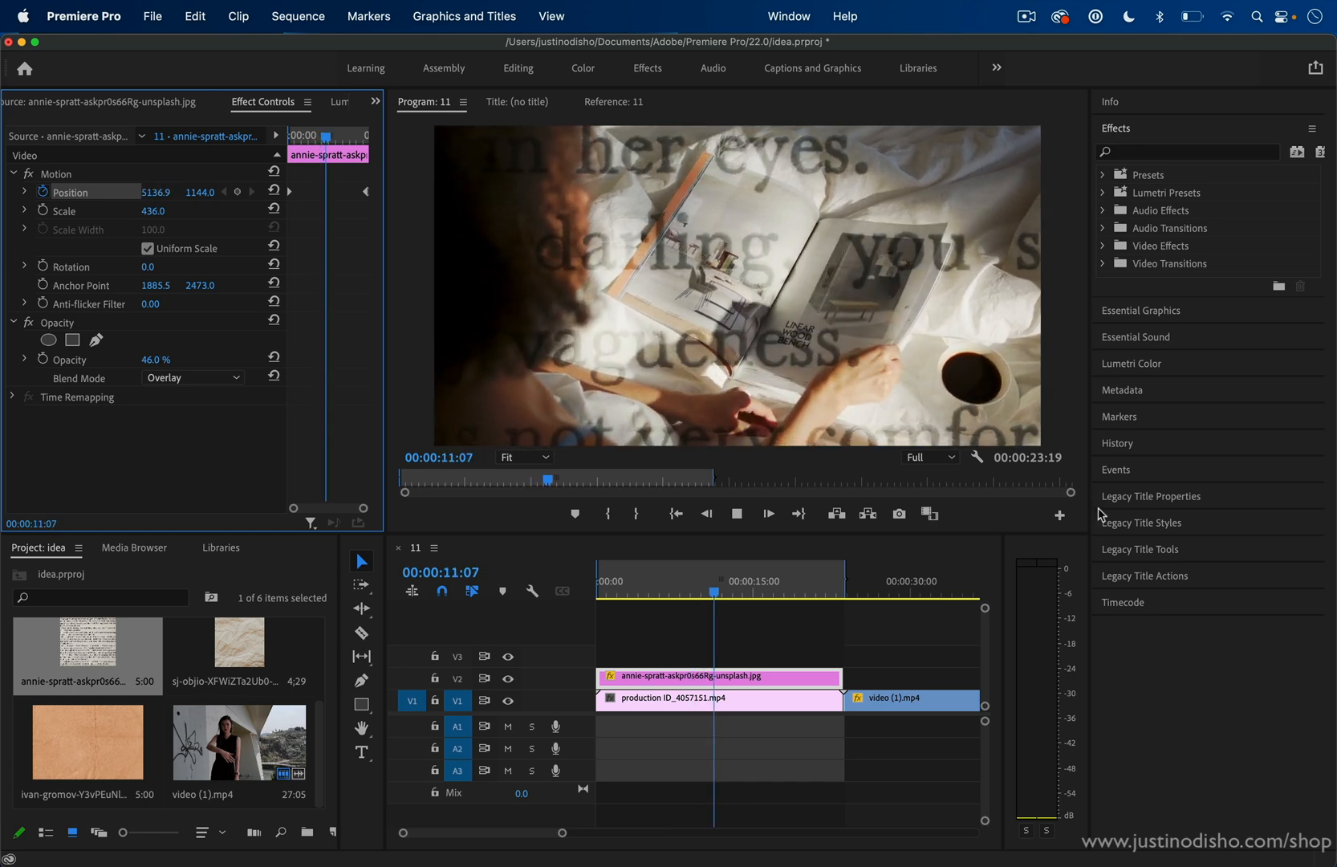
{"action": "left_click", "coordinate": [735, 513]}
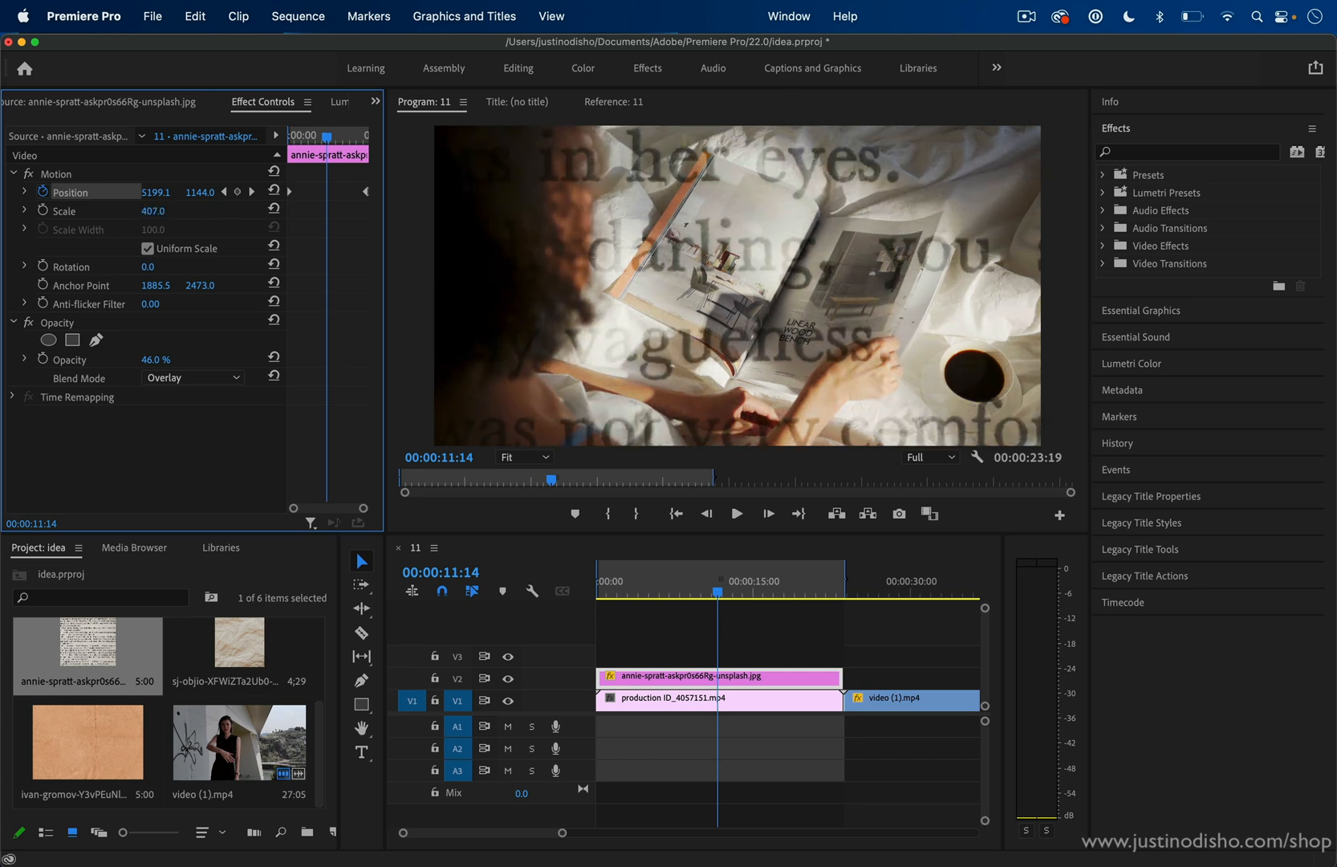
- Place the brown cardboard texture on V2 over video (1).mp4 and blend it with Multiply
{"action": "left_click", "coordinate": [926, 580]}
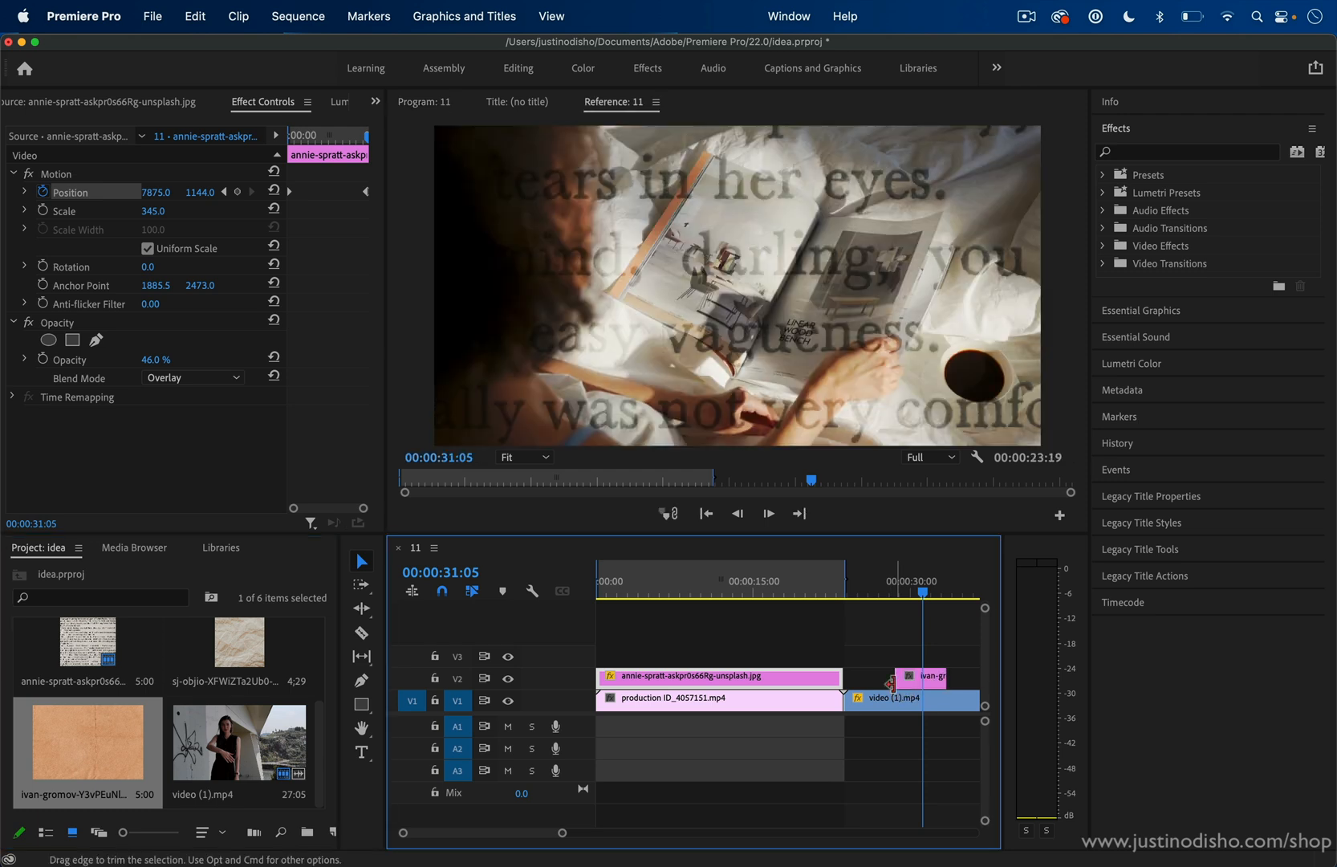
{"action": "left_click", "coordinate": [926, 677]}
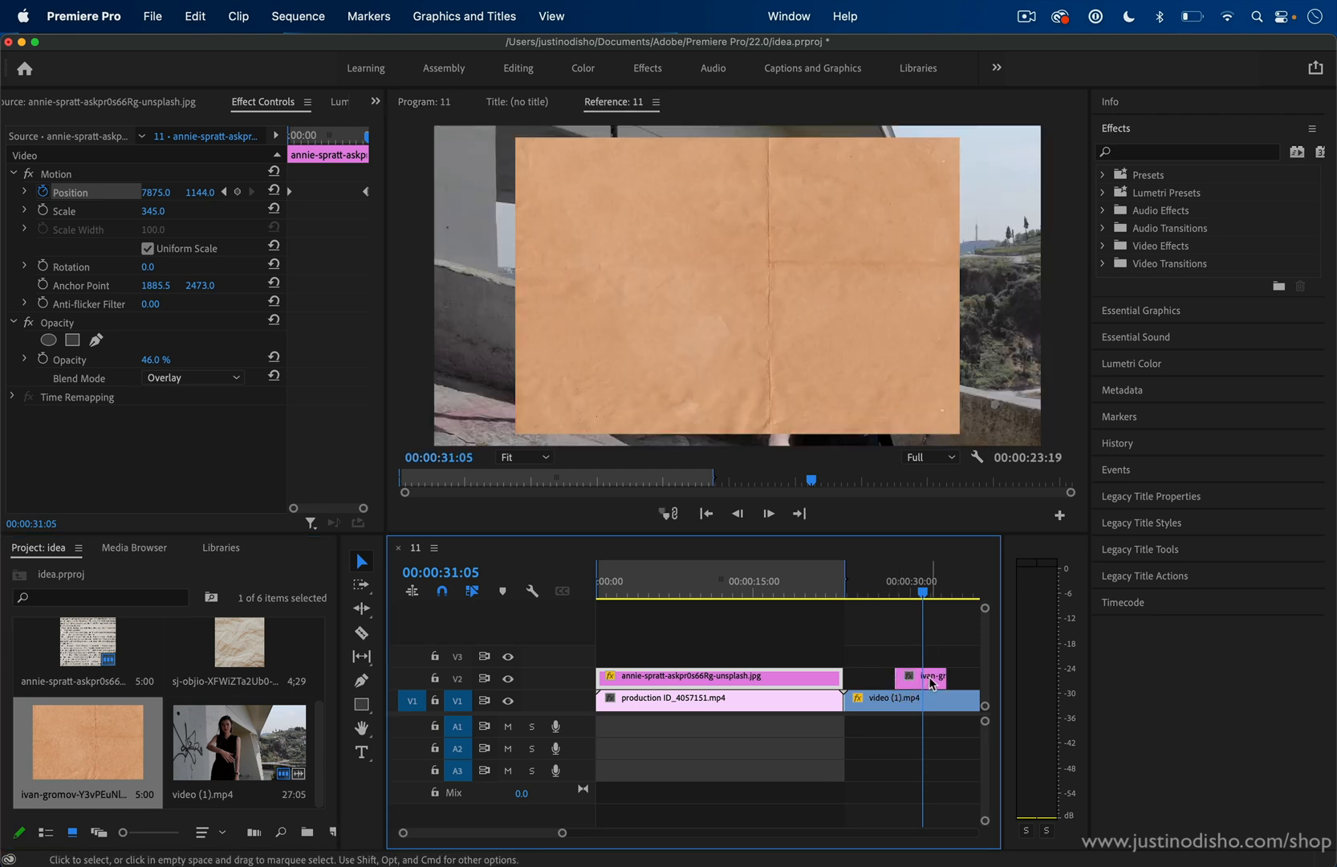
{"action": "left_click", "coordinate": [922, 677]}
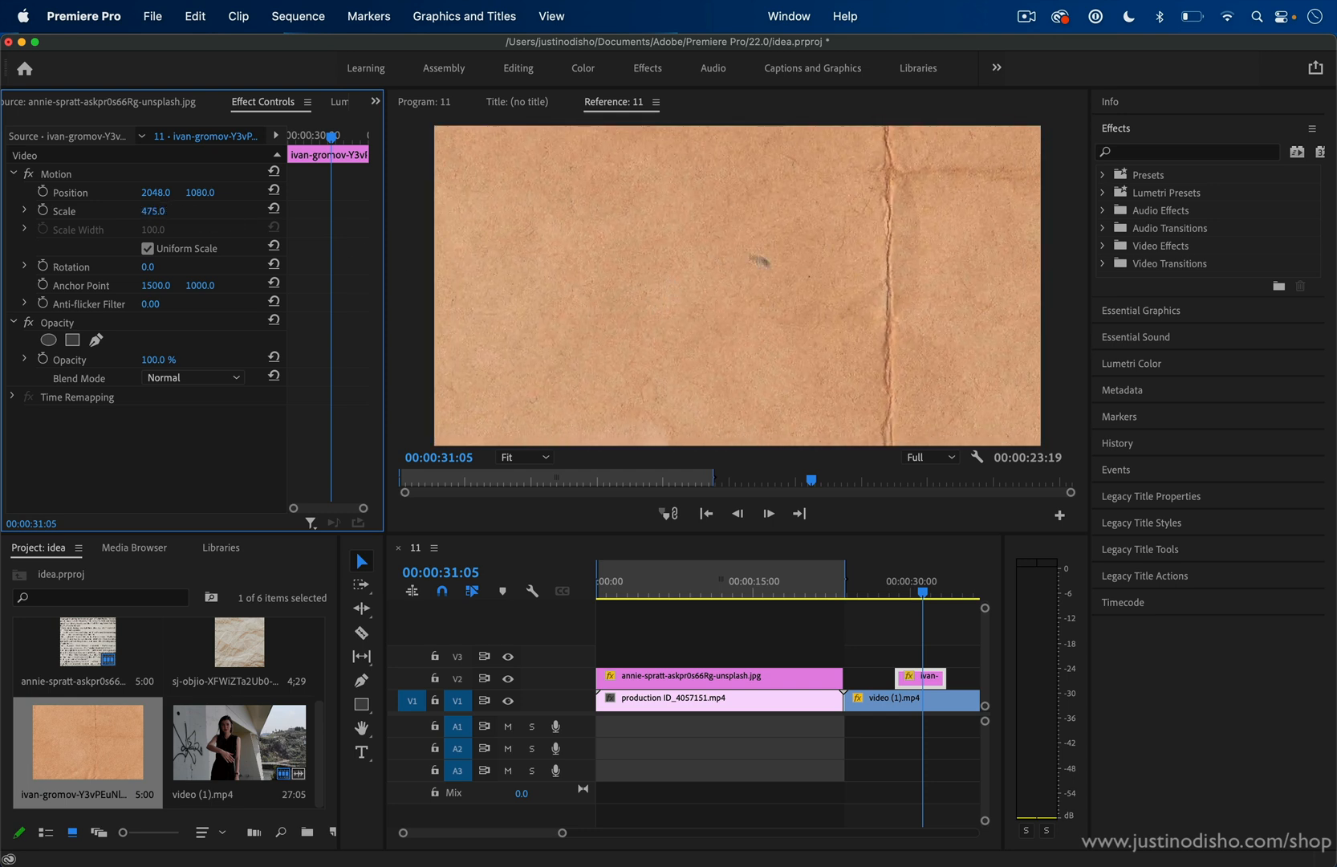
{"action": "mouse_move", "coordinate": [760, 302]}
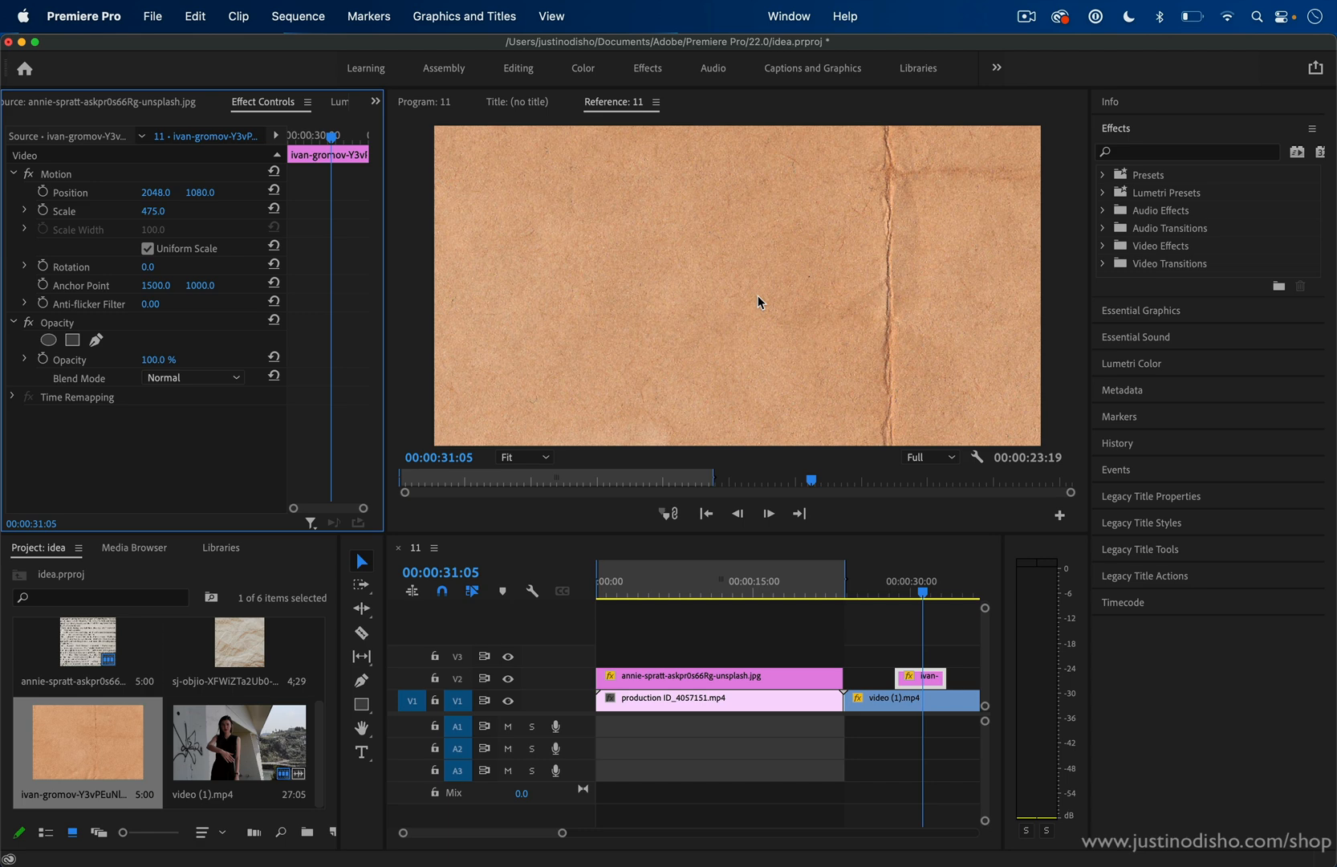
{"action": "left_click", "coordinate": [191, 377]}
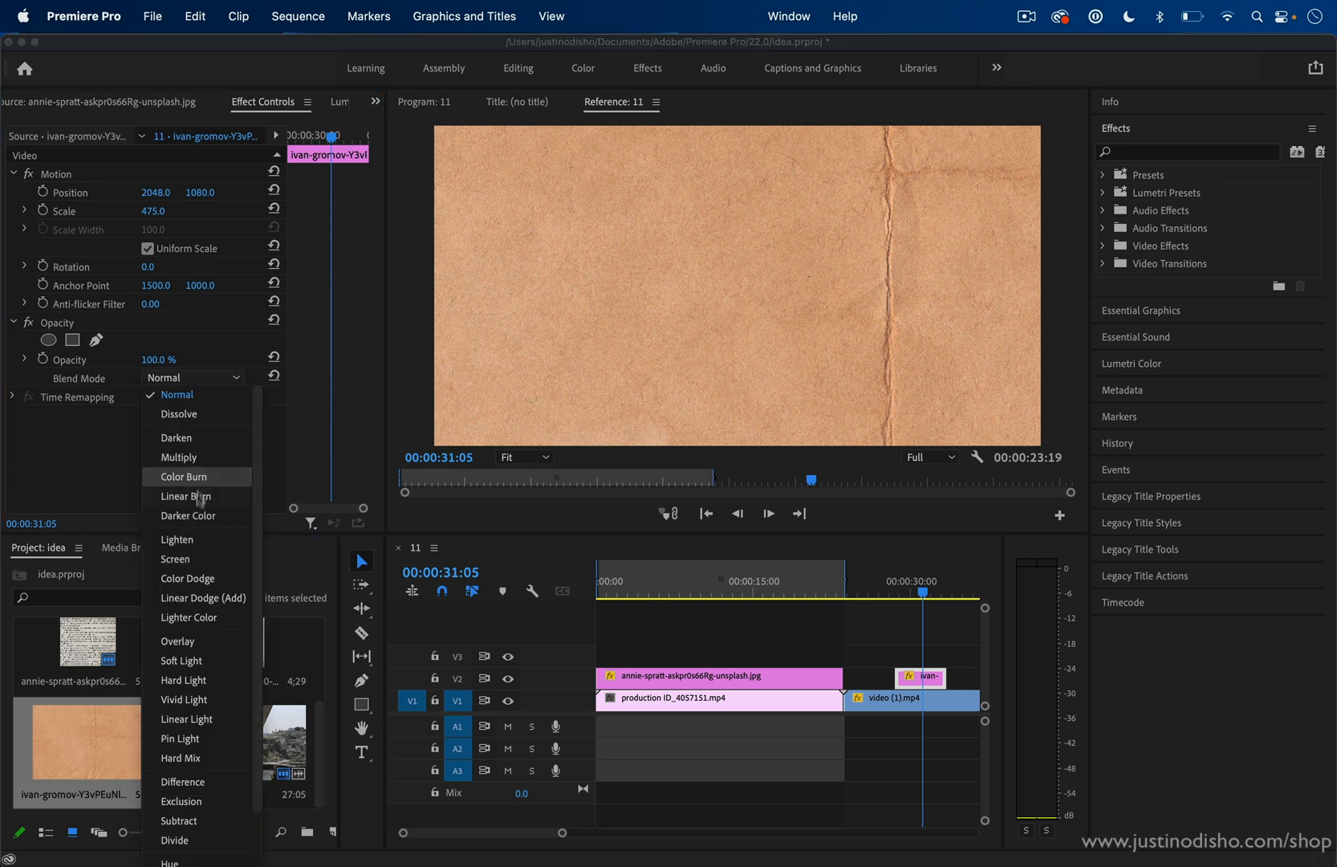
{"action": "left_click", "coordinate": [179, 457]}
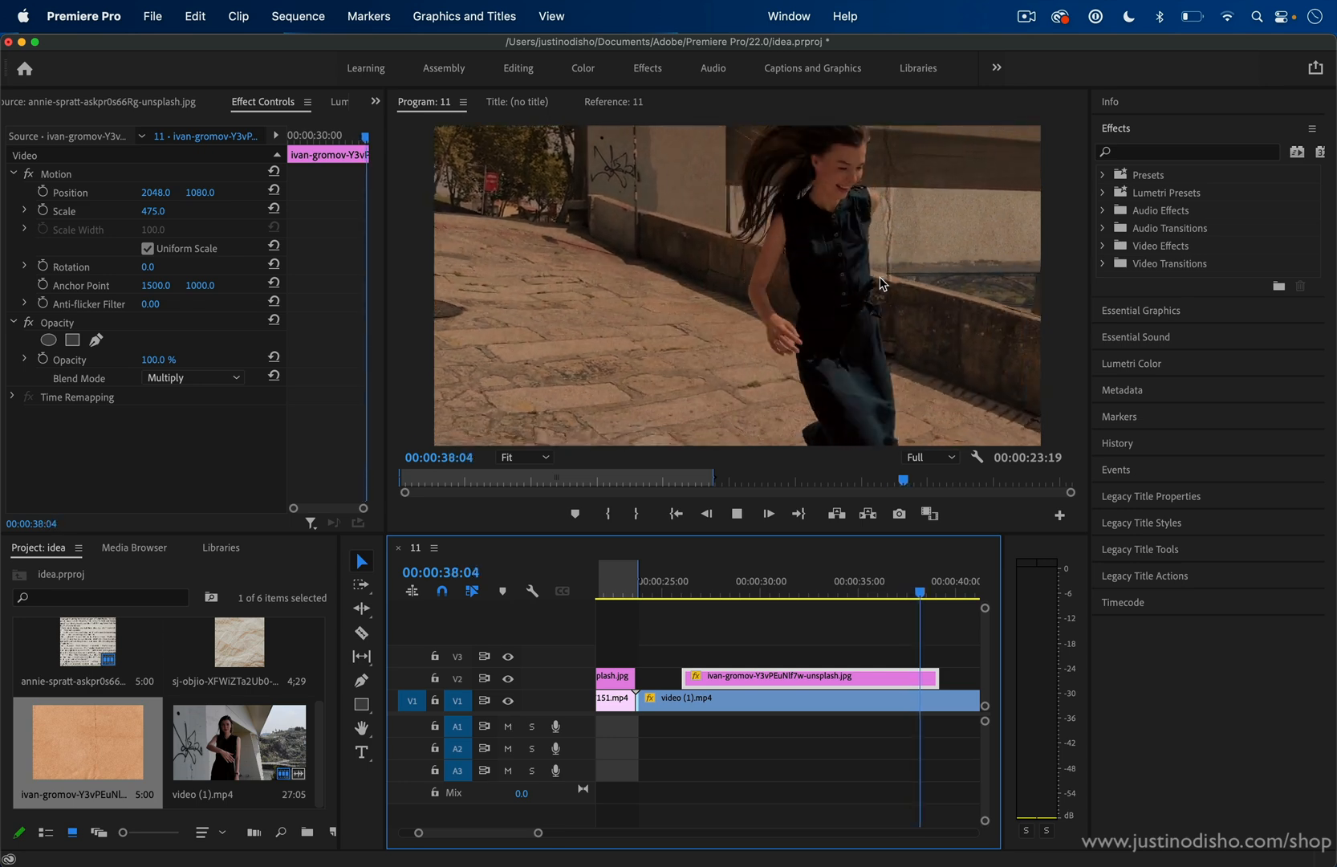
- Stop and replay the cardboard section from about 31 seconds to review the texture
{"action": "left_click", "coordinate": [735, 513]}
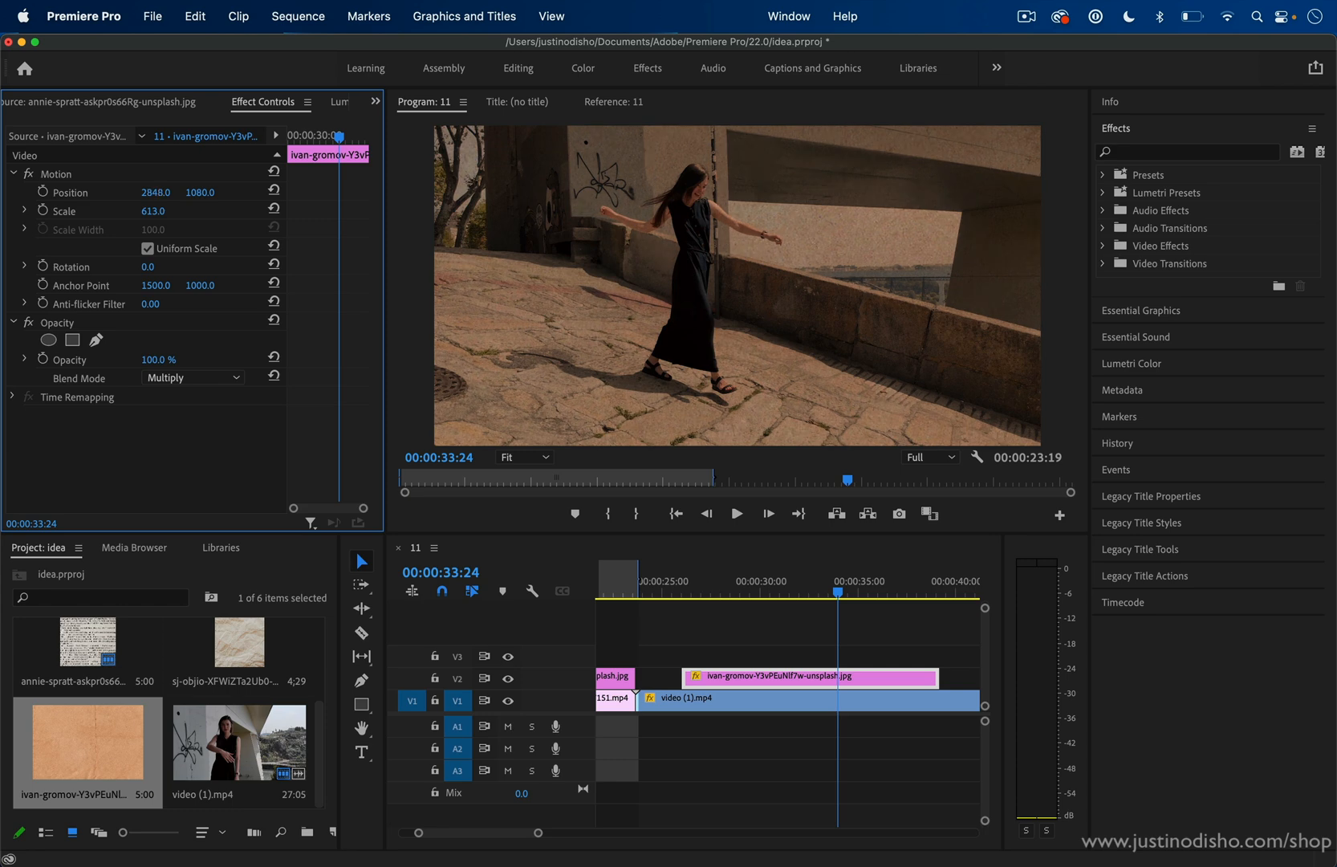
{"action": "left_click", "coordinate": [735, 513]}
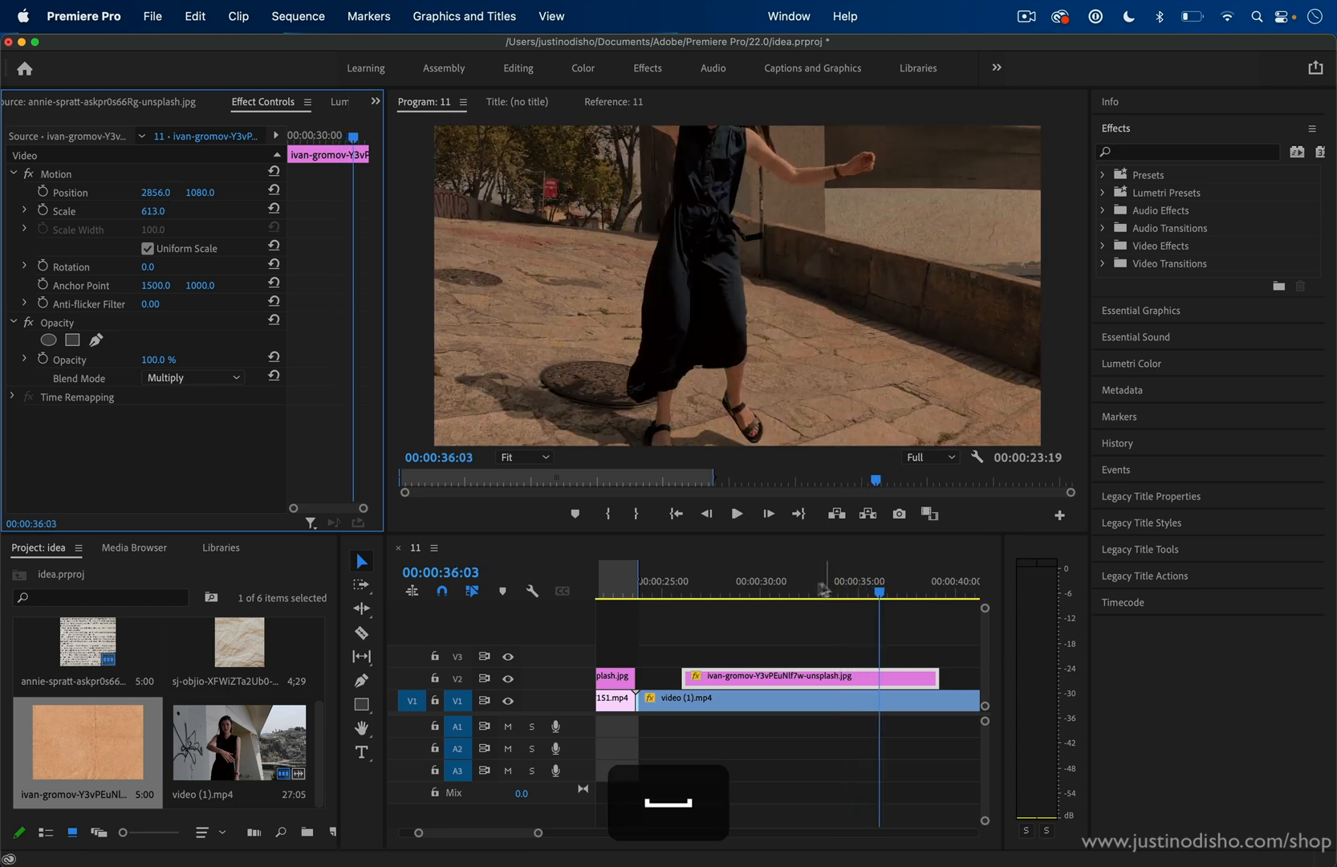
{"action": "left_click", "coordinate": [780, 581]}
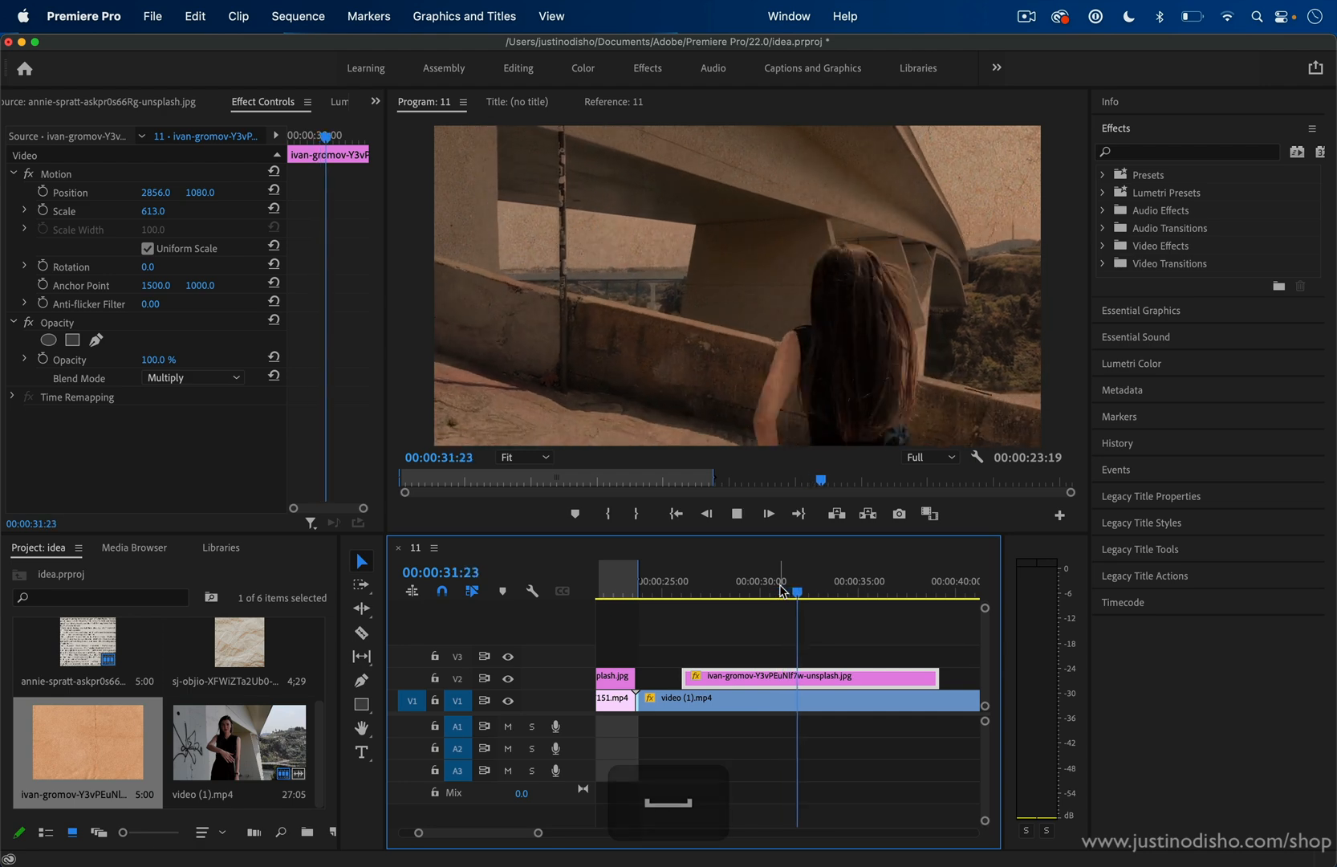